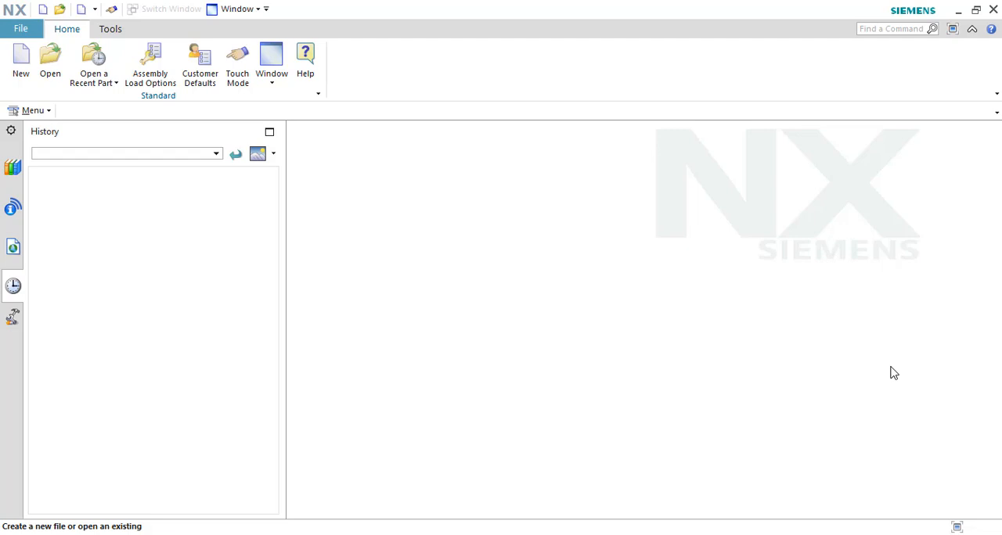
pyautogui.moveTo(539, 311)
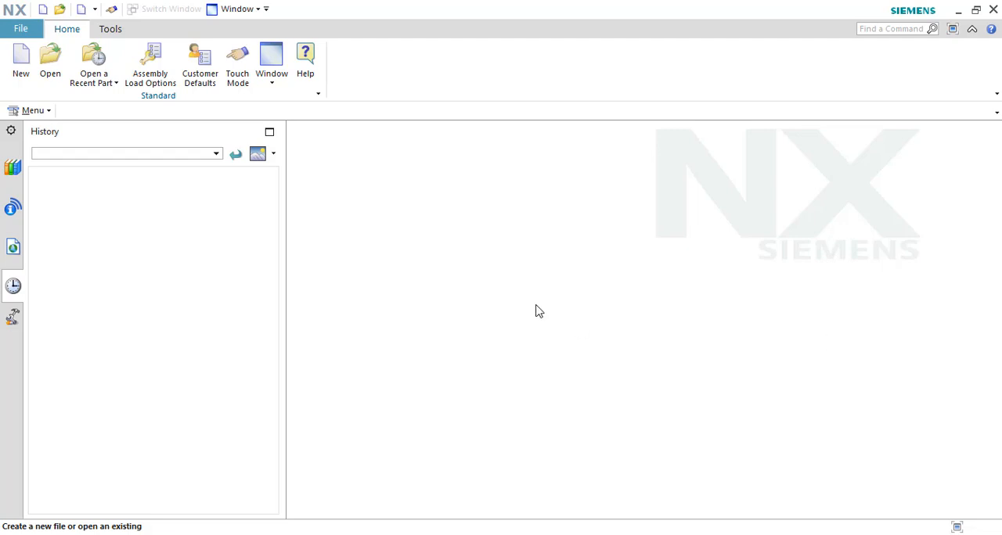
pyautogui.moveTo(408, 313)
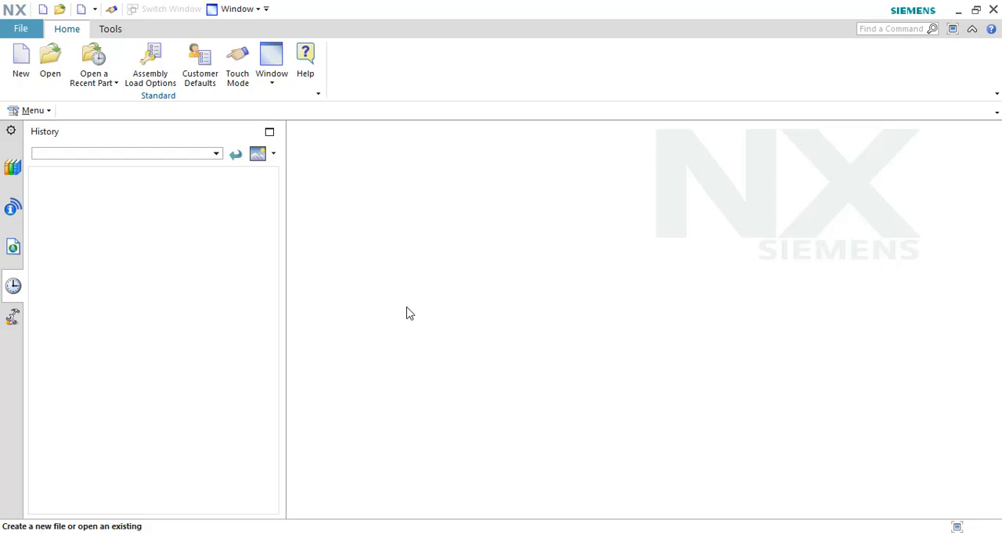
# - Launch the New part file command from the NX Home ribbon
pyautogui.click(21, 59)
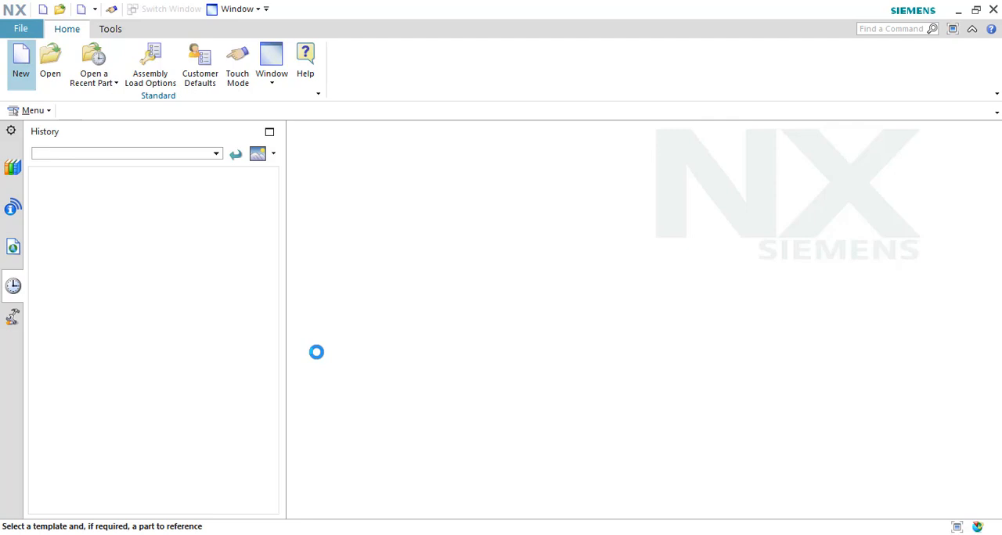
# - Create model1.prt from the millimetre Model template and show the Part Navigator
pyautogui.click(21, 62)
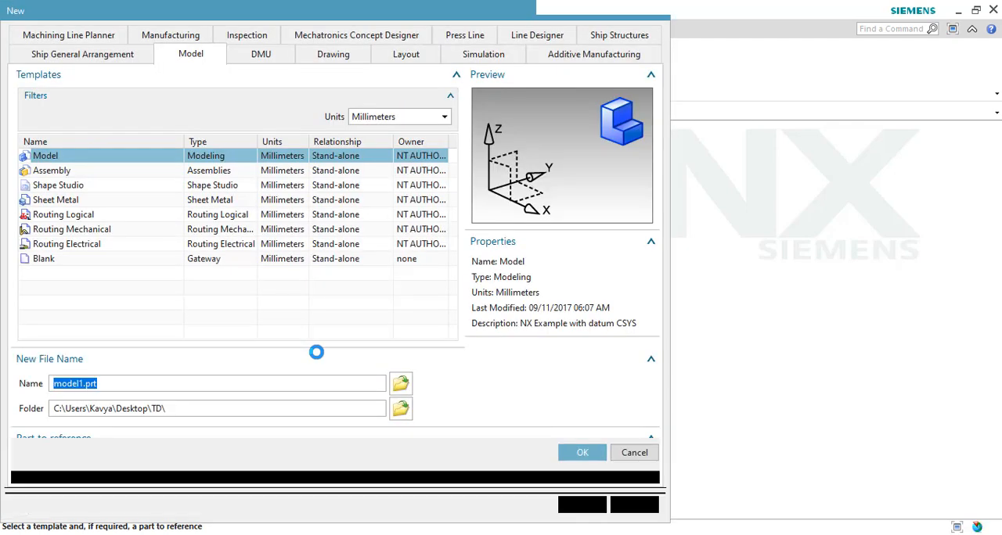
pyautogui.click(582, 452)
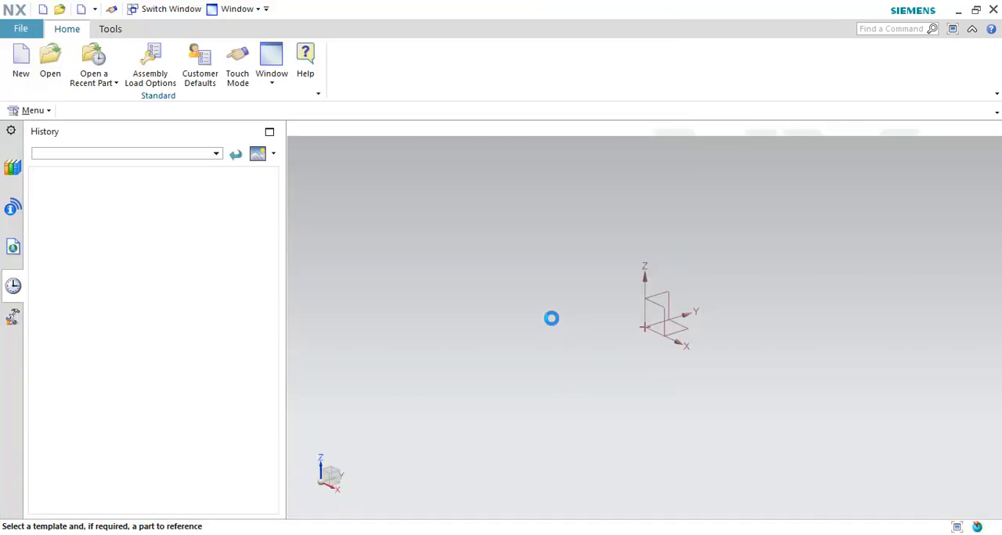
pyautogui.click(20, 61)
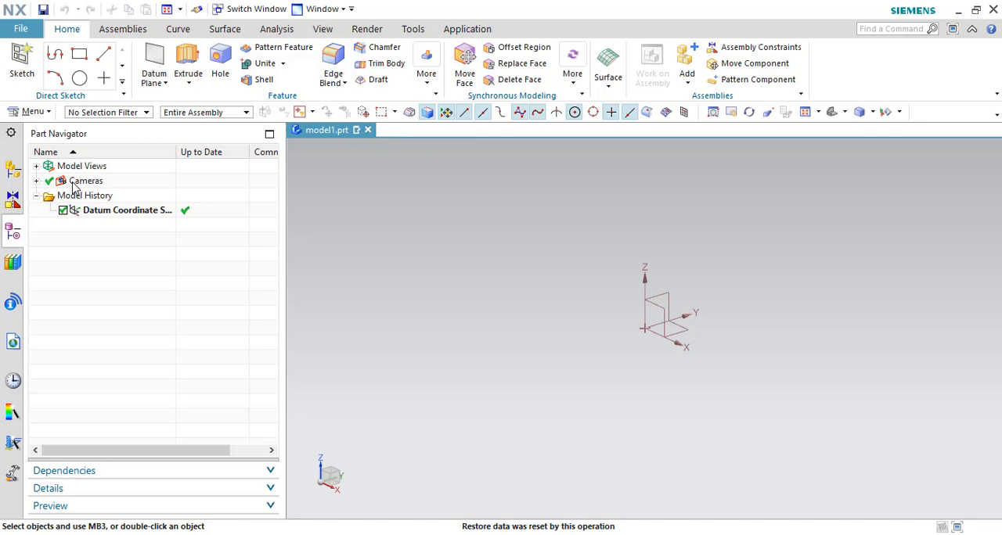
# - Start a new sketch placed on the YZ datum plane
pyautogui.click(21, 59)
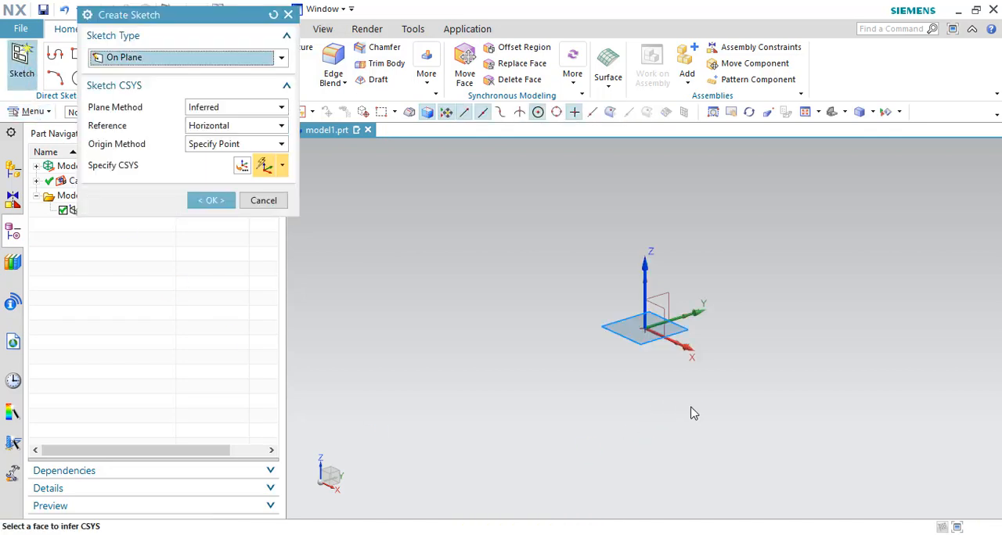
pyautogui.click(642, 321)
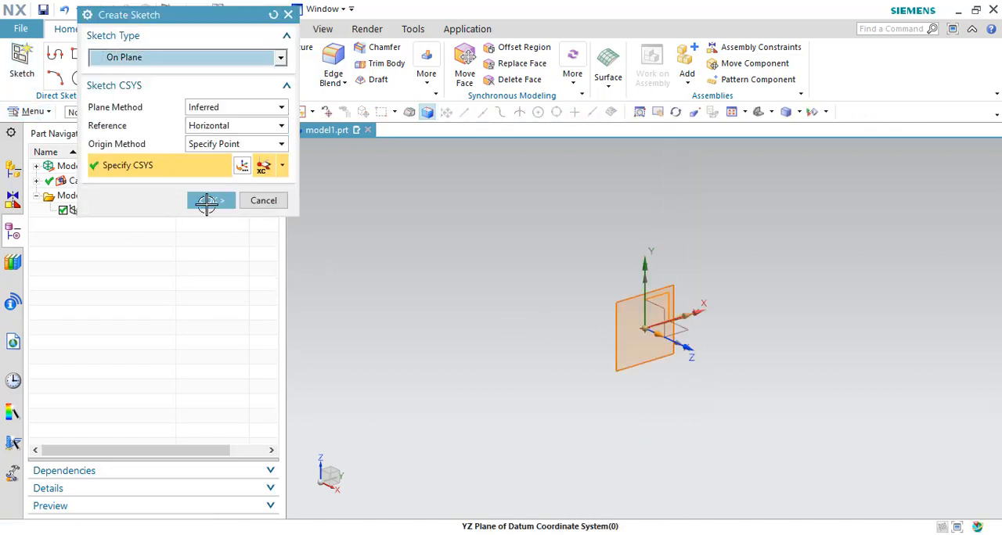
pyautogui.click(210, 200)
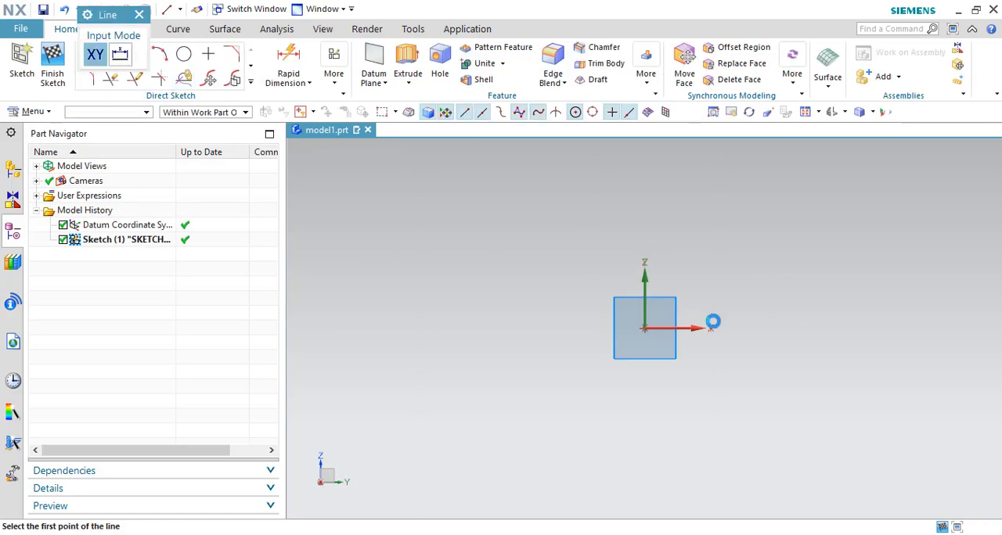
# - Draw a sloped line from the origin followed by two opposing arcs
pyautogui.click(644, 328)
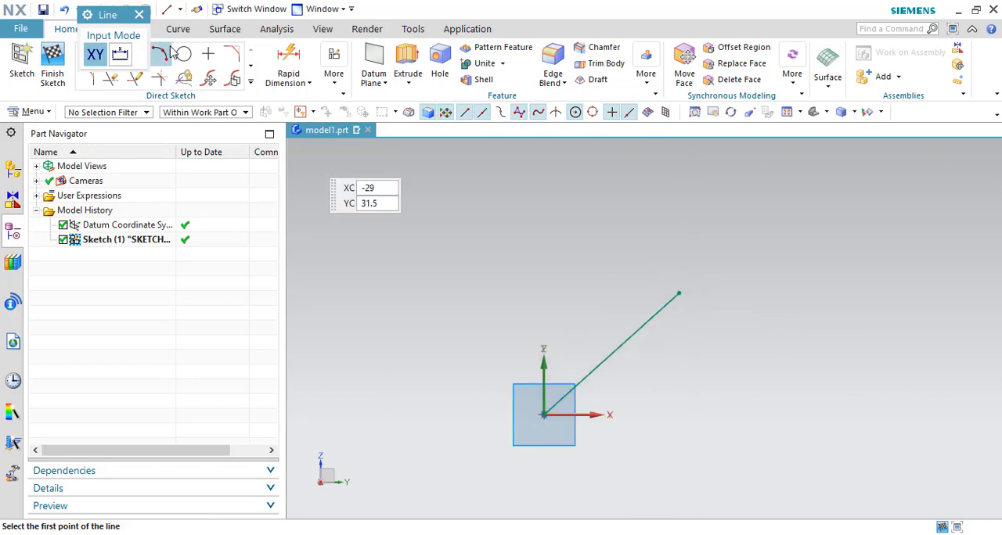
pyautogui.click(183, 54)
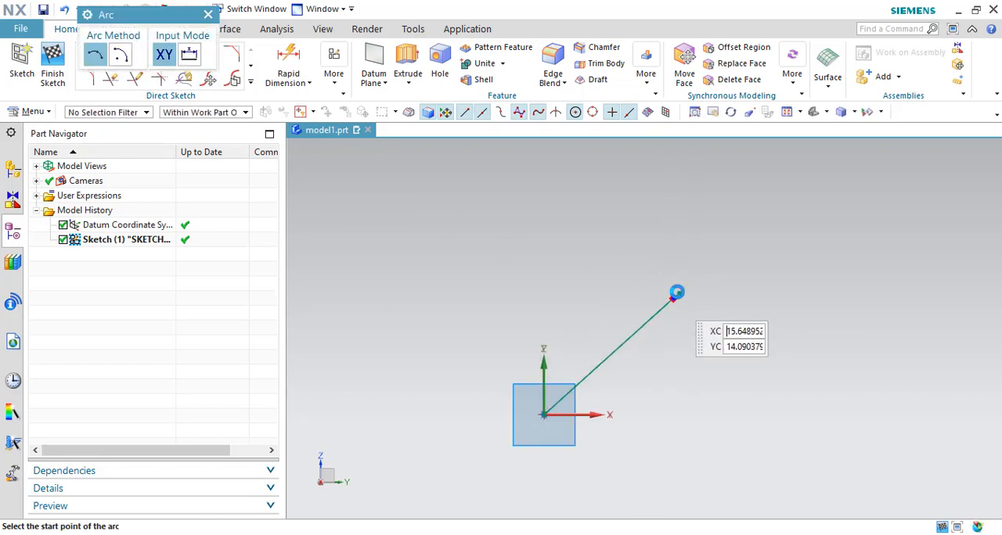
pyautogui.click(677, 293)
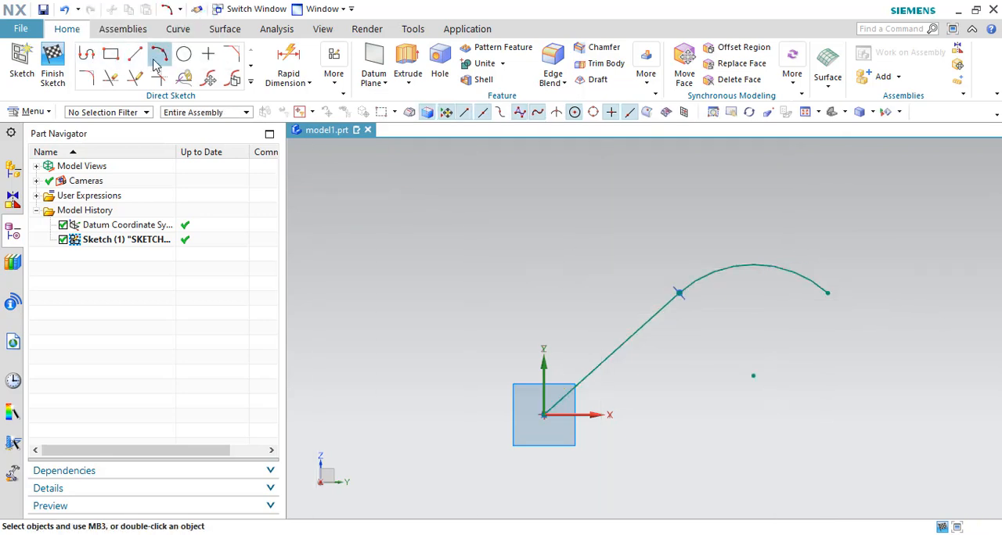
pyautogui.click(160, 53)
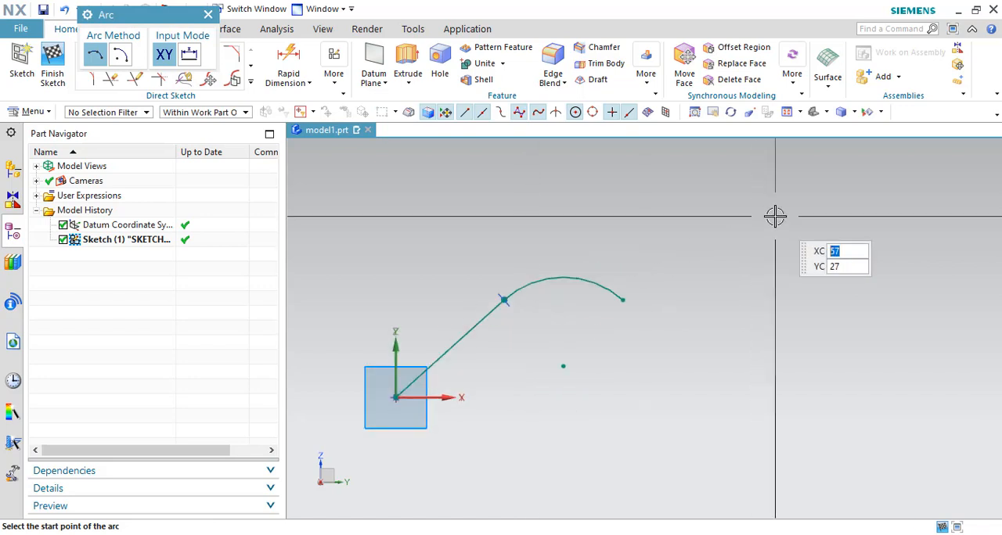
pyautogui.click(623, 299)
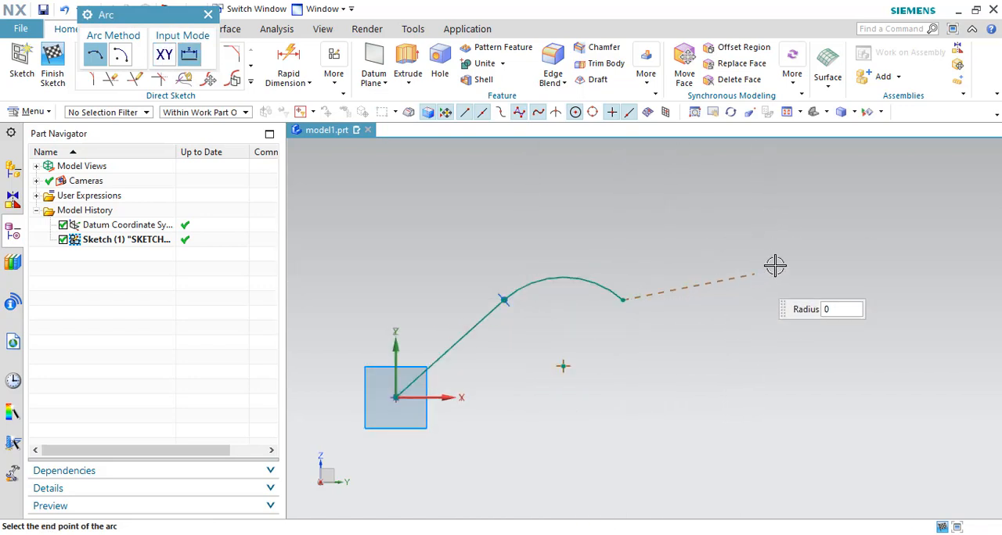
pyautogui.click(776, 263)
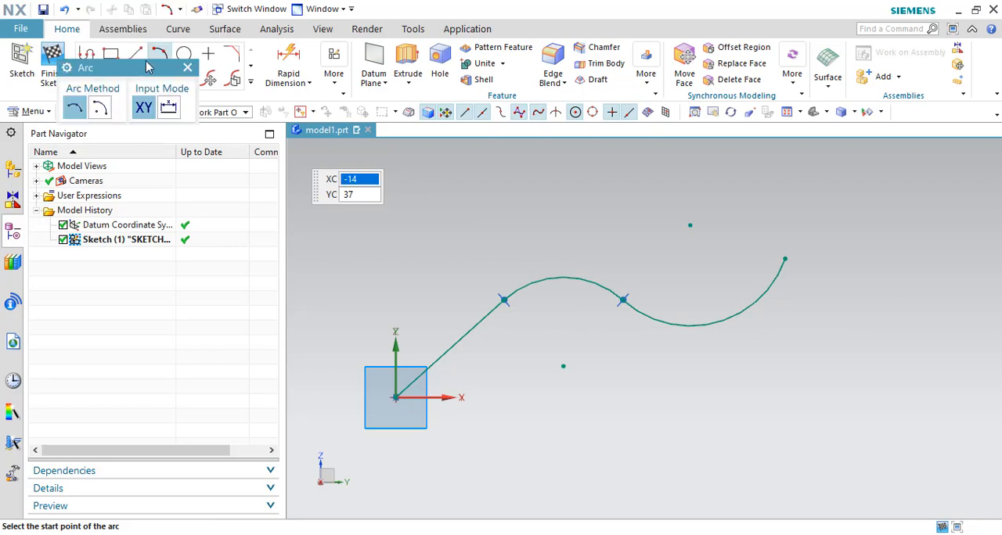
# - Add the final line, trim its overshoot, and make line and arc tangent
pyautogui.click(136, 52)
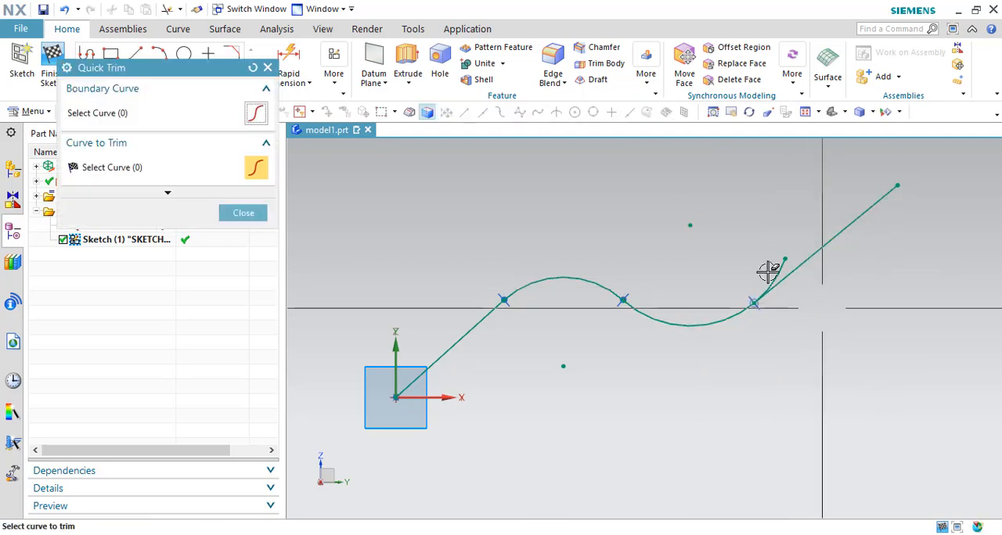
pyautogui.click(242, 212)
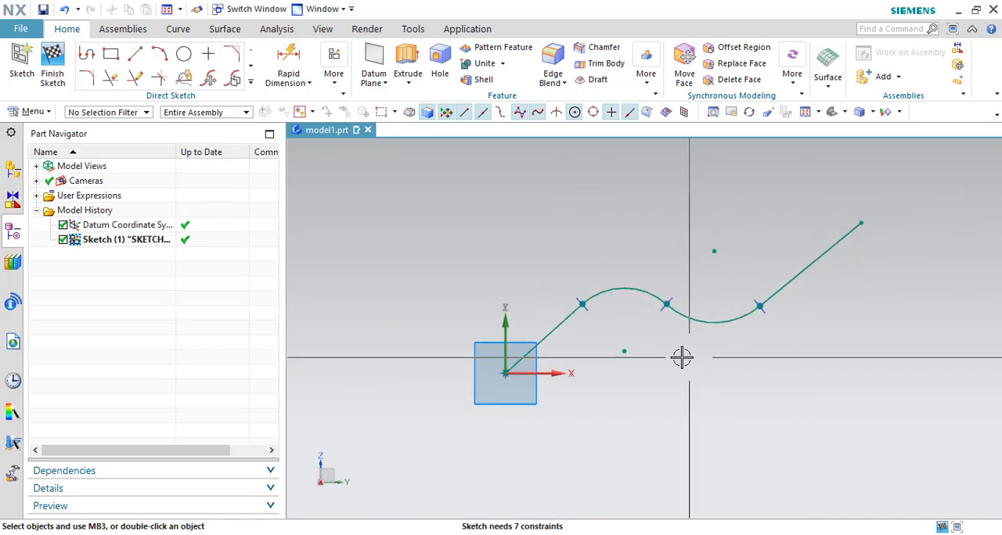
pyautogui.moveTo(342, 304)
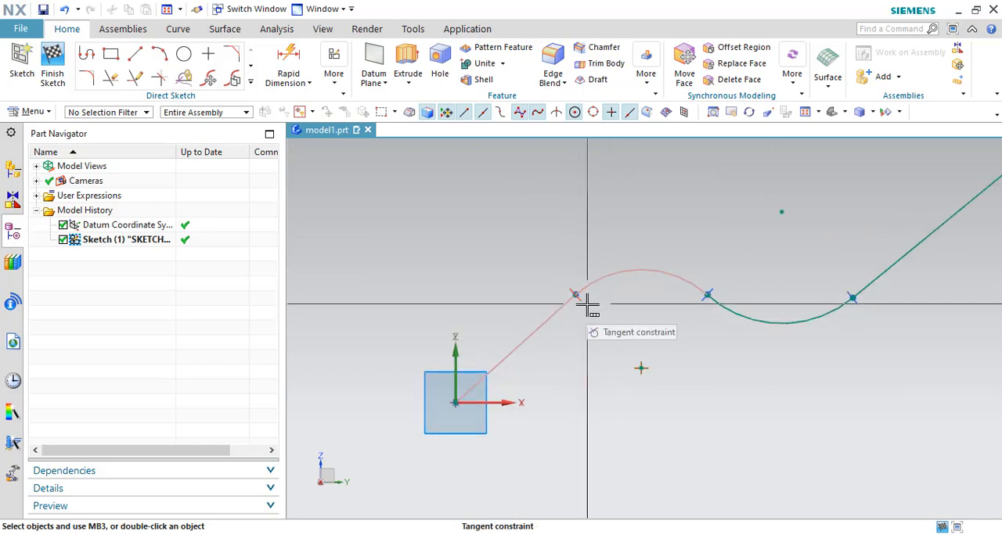
pyautogui.click(53, 62)
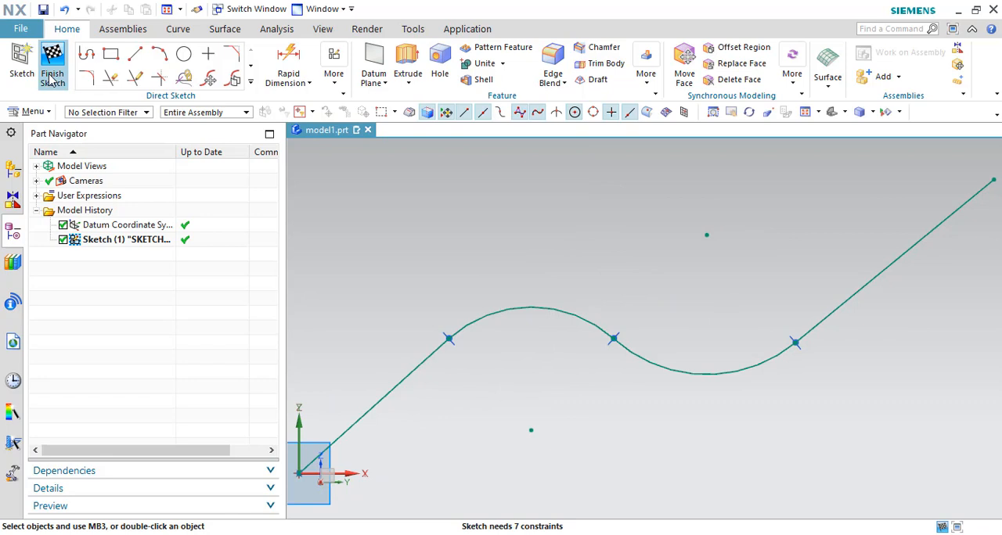
# - Finish Sketch (1), then start and cancel another sketch
pyautogui.click(52, 62)
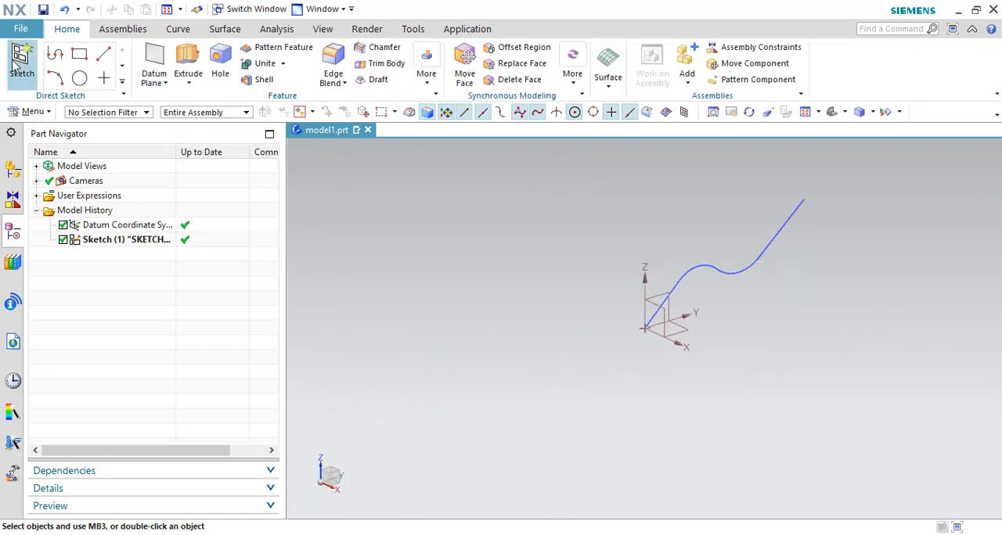
pyautogui.click(21, 58)
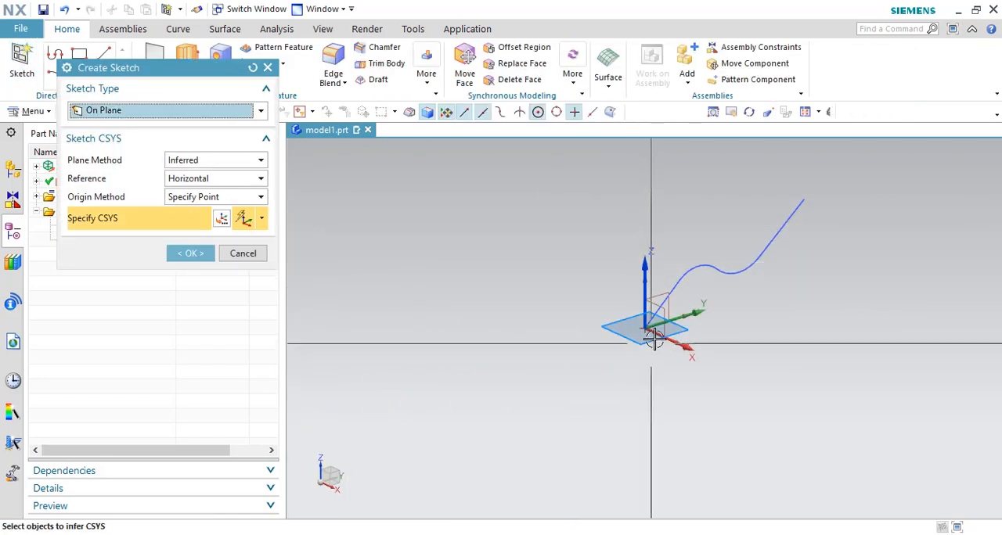
pyautogui.click(191, 253)
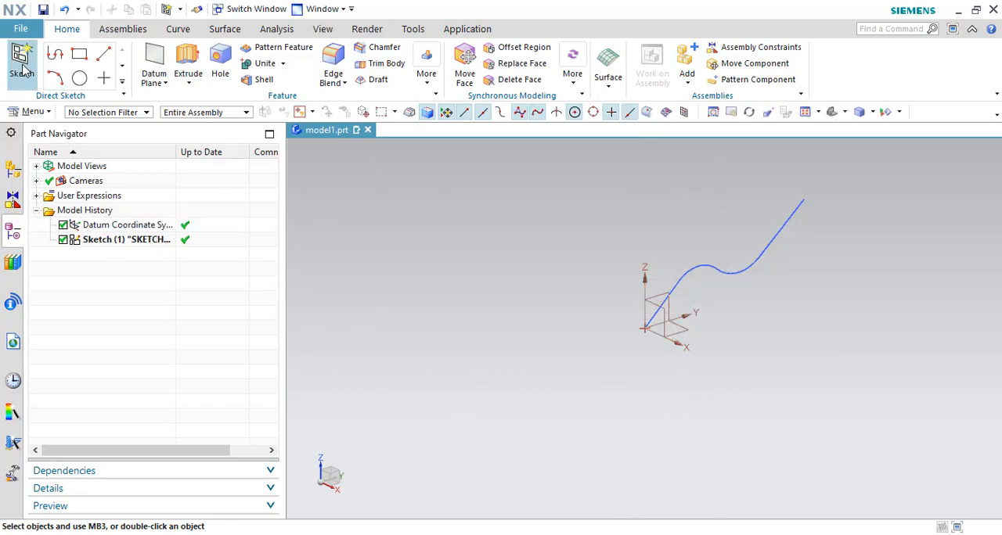
# - Create Sketch (2) on the XY plane with a line starting at the origin
pyautogui.click(21, 63)
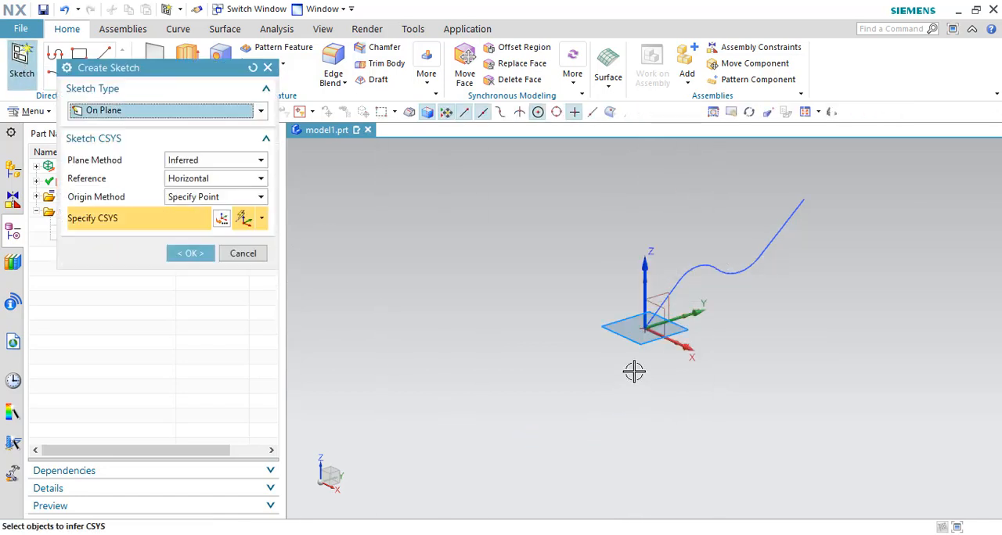
pyautogui.moveTo(661, 325)
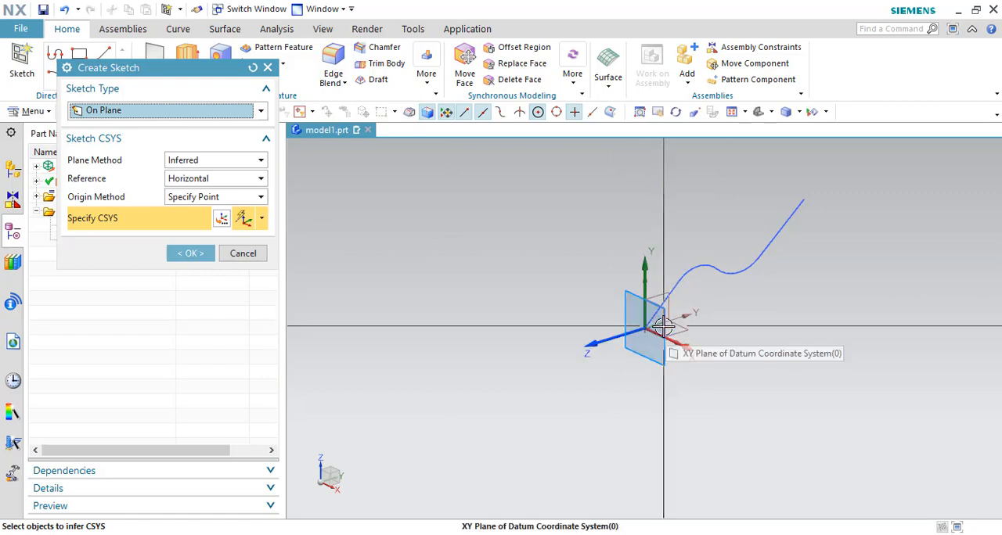
pyautogui.click(646, 325)
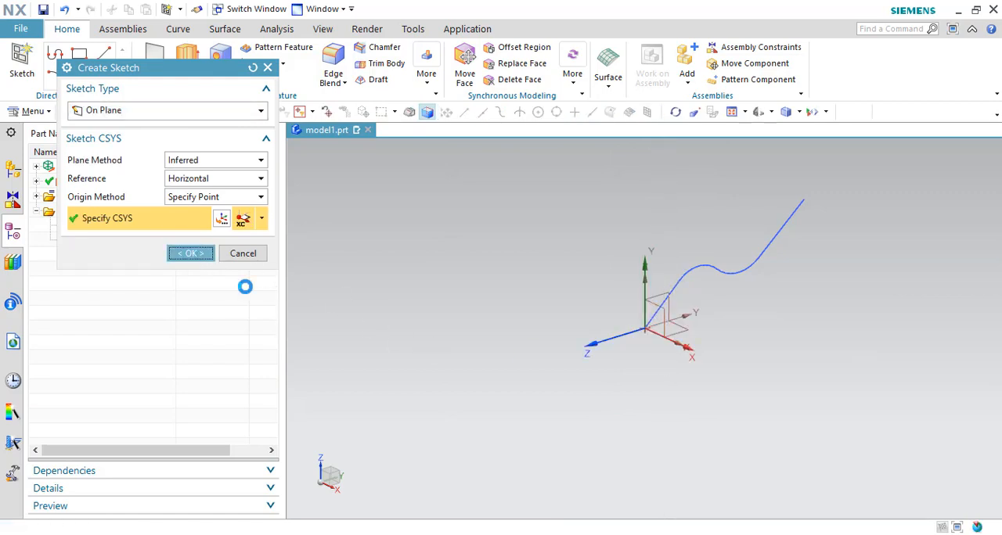
pyautogui.click(190, 252)
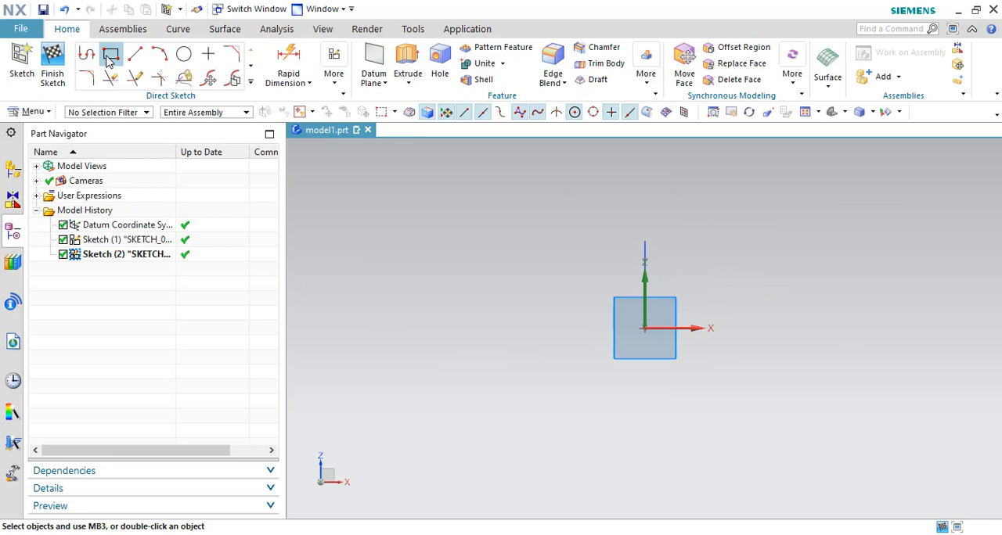
pyautogui.click(135, 53)
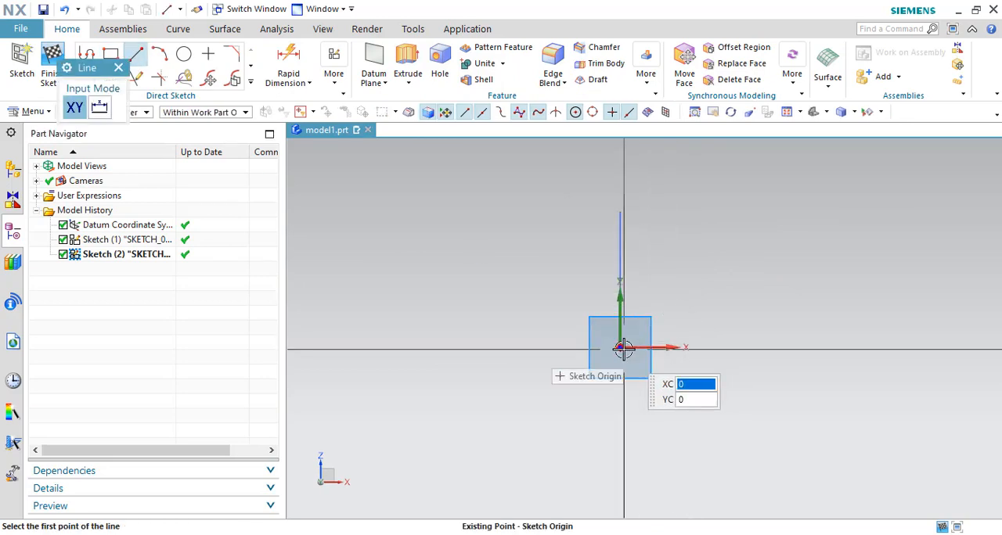
pyautogui.click(624, 347)
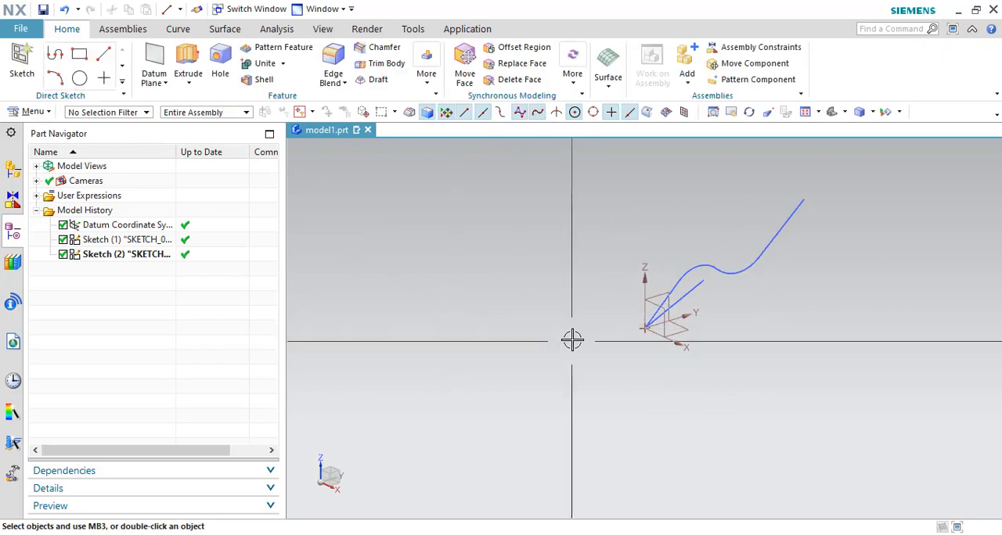
# - Open Combined Projection from Menu > Insert > Derived Curve
pyautogui.moveTo(571, 341); pyautogui.dragTo(562, 345)
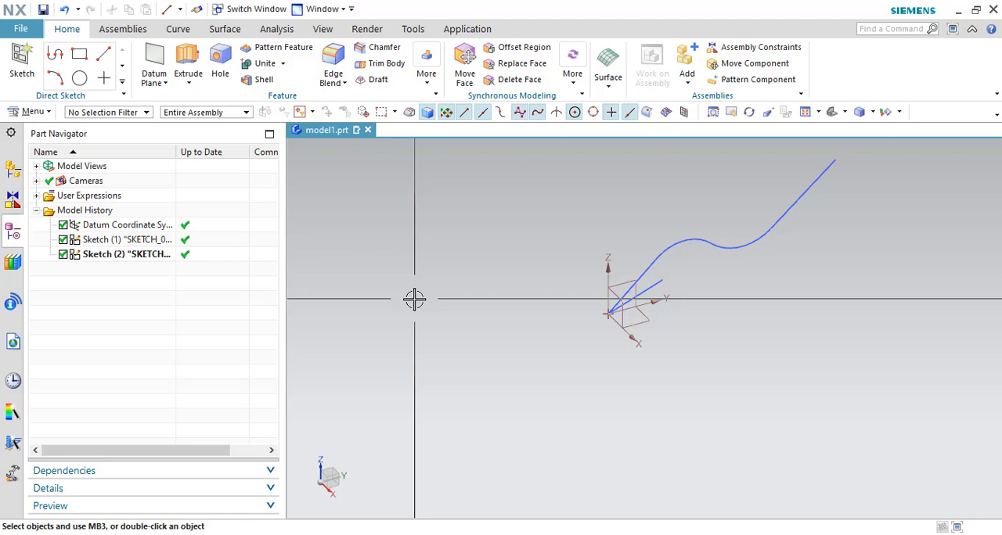
pyautogui.click(33, 112)
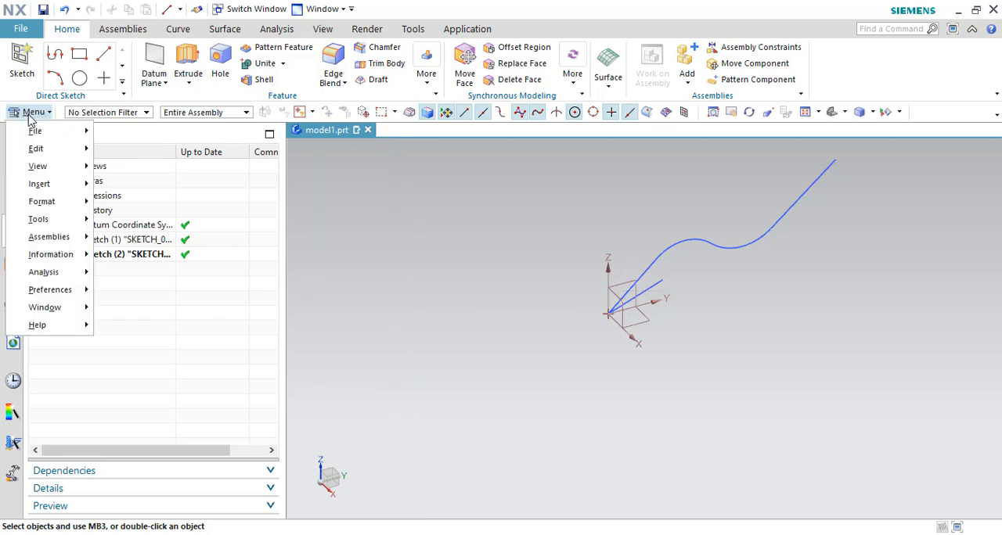
pyautogui.click(40, 183)
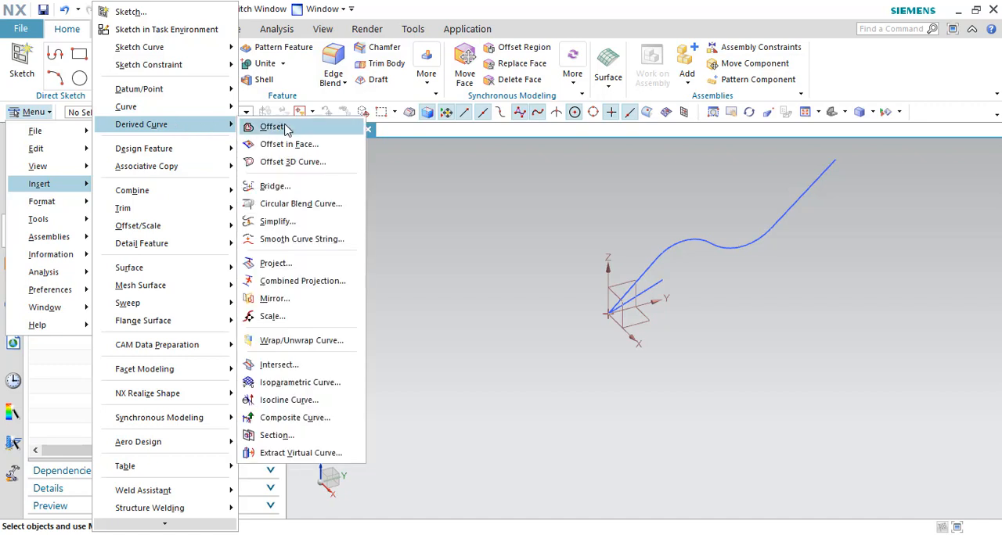
pyautogui.moveTo(301, 281)
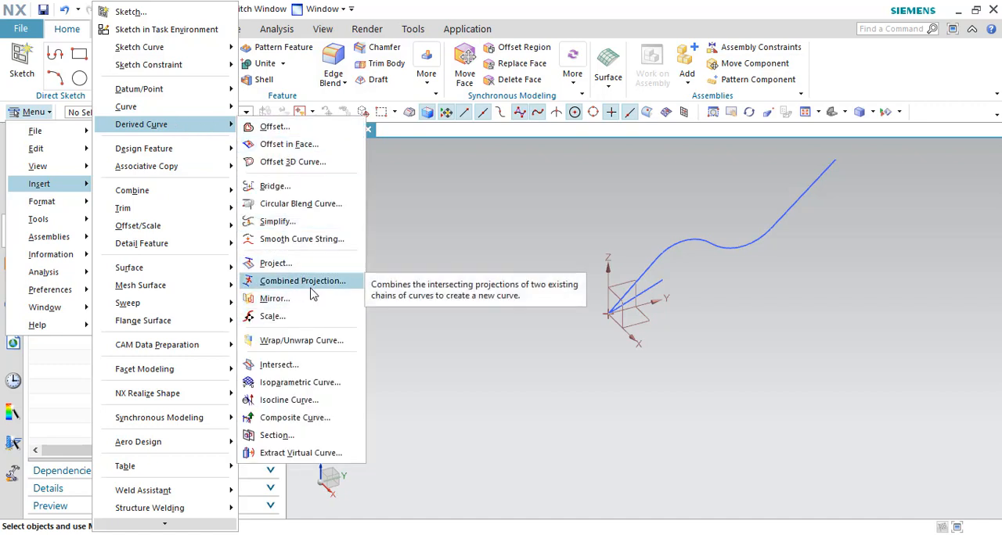
pyautogui.click(302, 280)
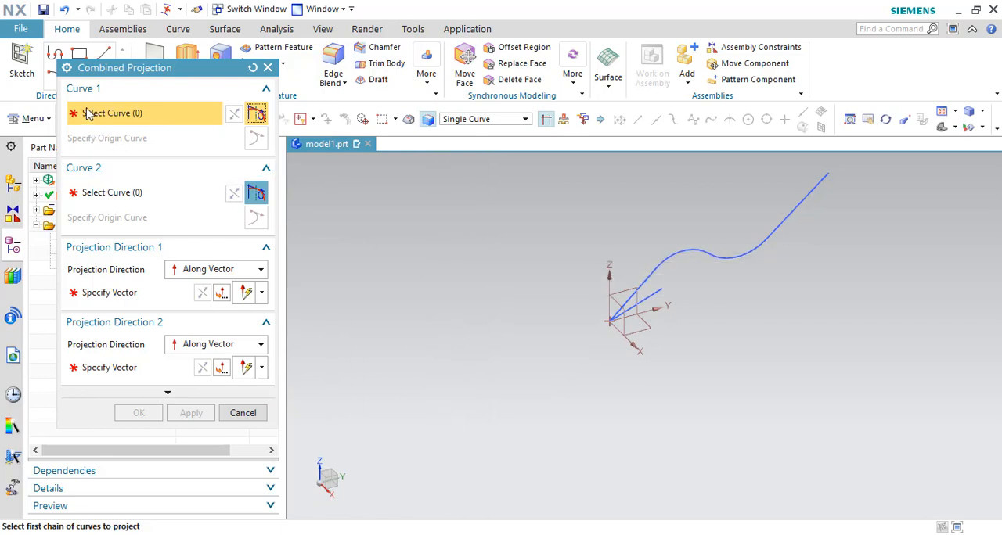
pyautogui.moveTo(642, 274)
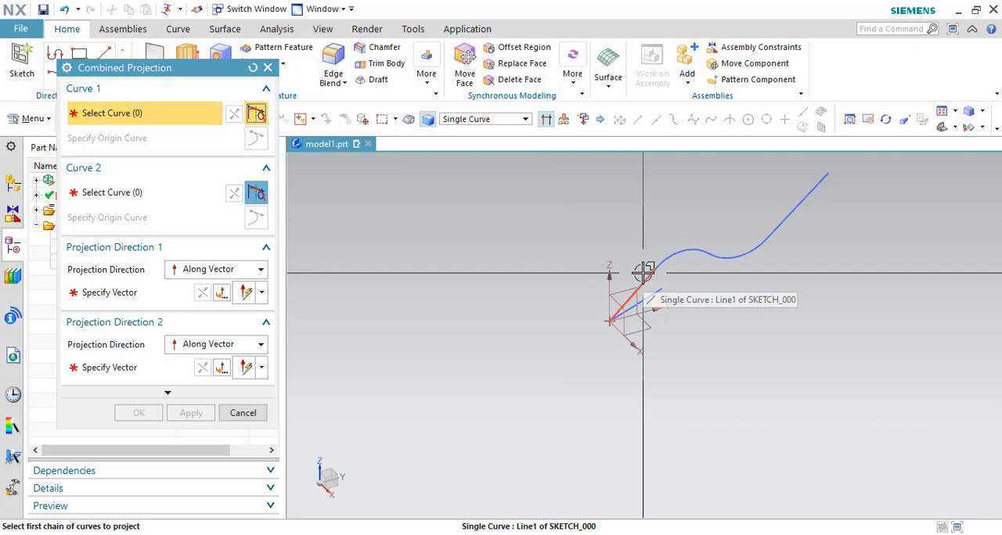
# - Combine SKETCH_000's curves with SKETCH_001's Line3, both Normal to Curve Plane
pyautogui.click(721, 258)
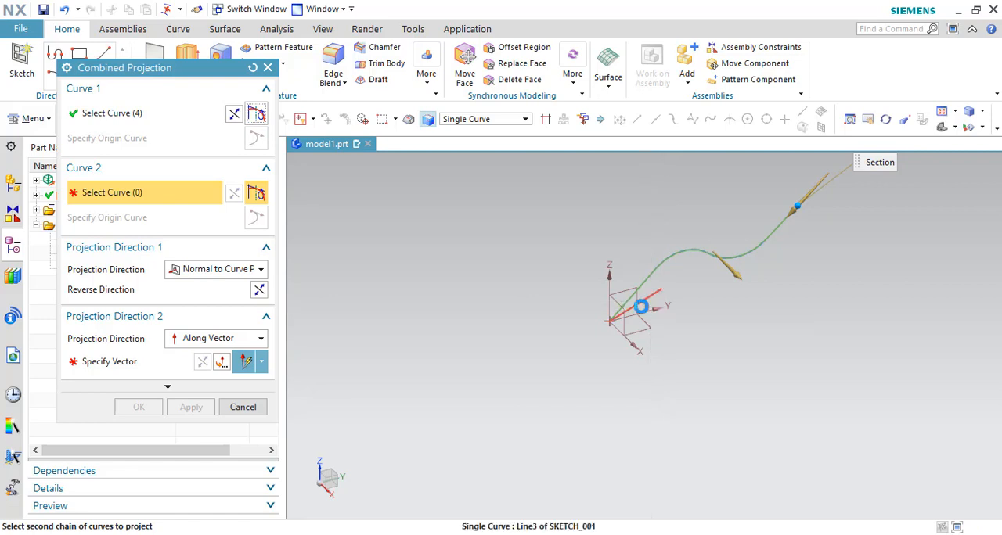
pyautogui.click(654, 274)
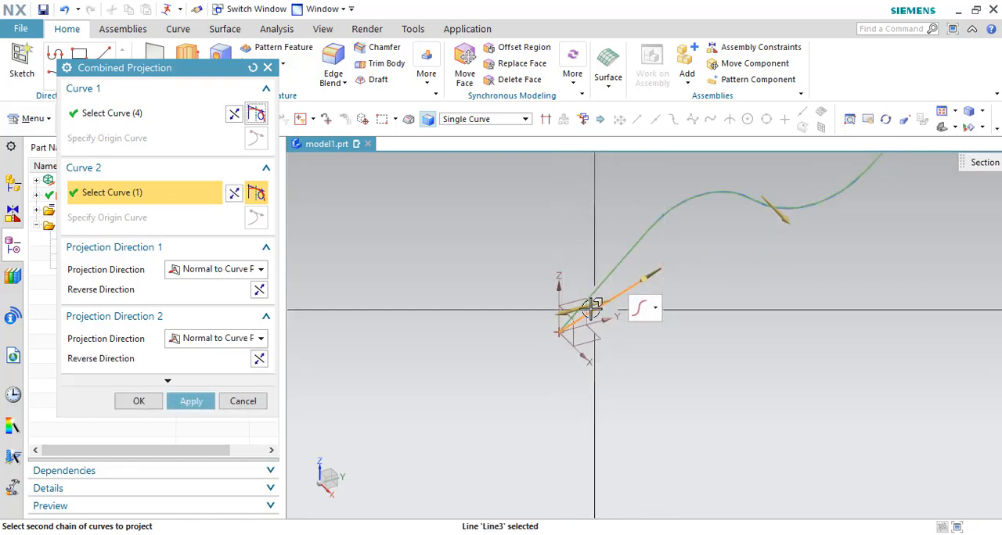
pyautogui.moveTo(769, 236)
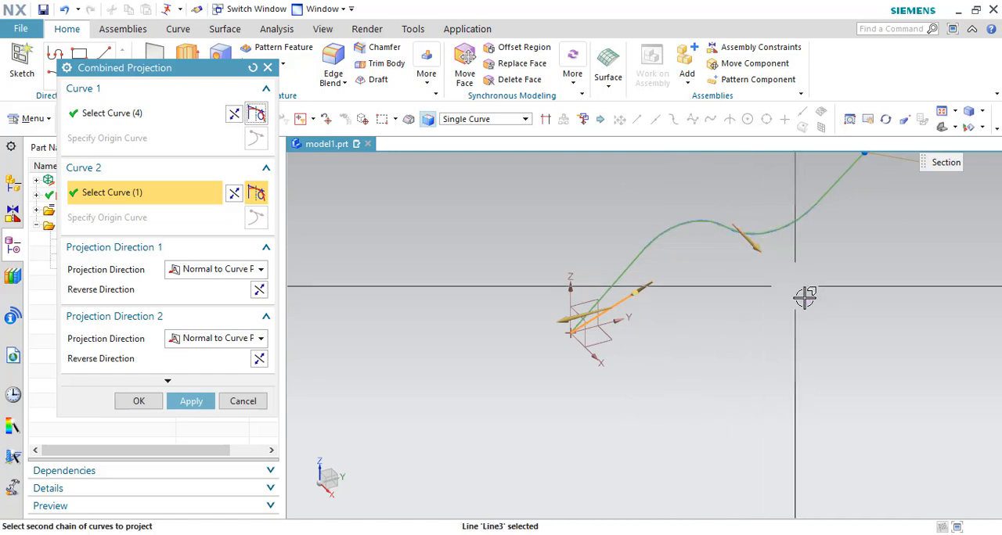
pyautogui.moveTo(609, 344)
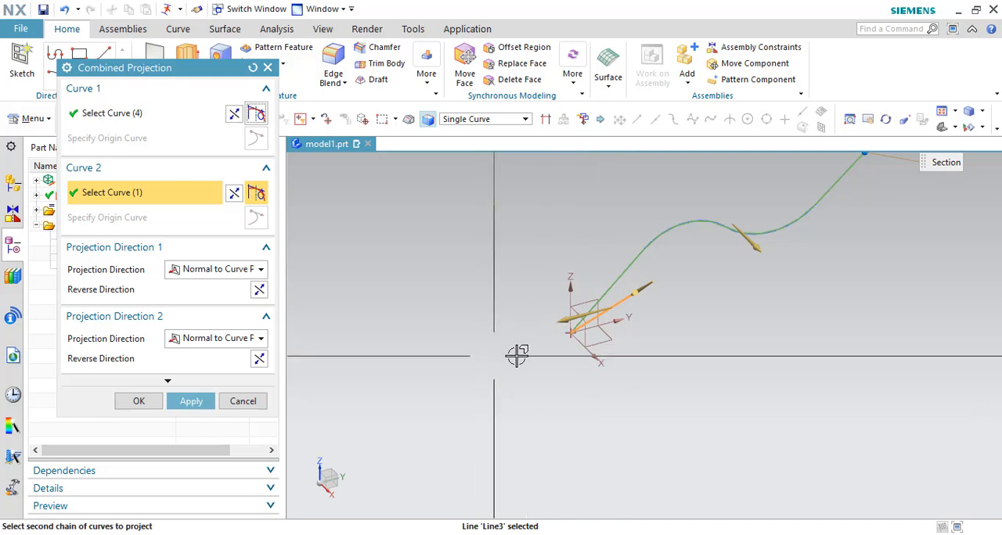
pyautogui.moveTo(480, 368)
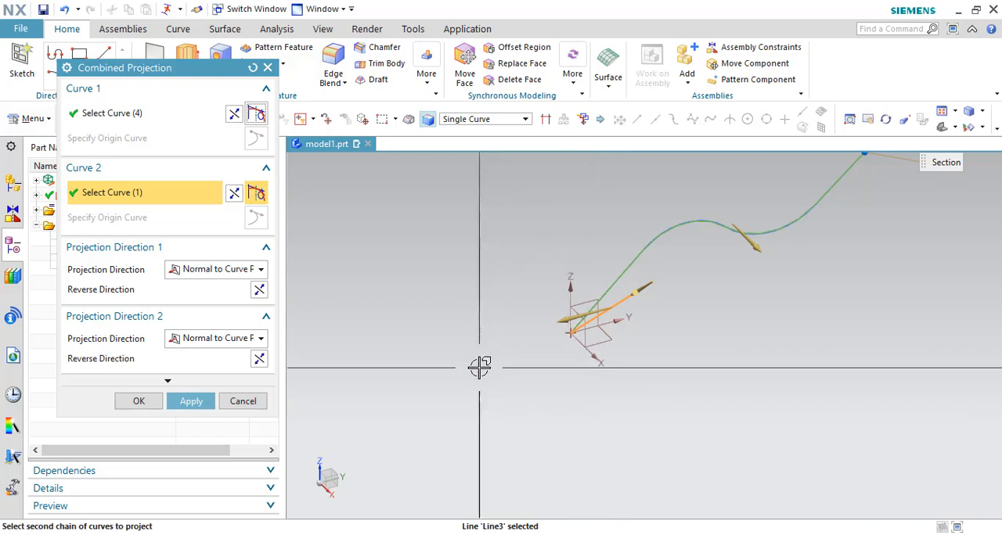
pyautogui.moveTo(766, 296)
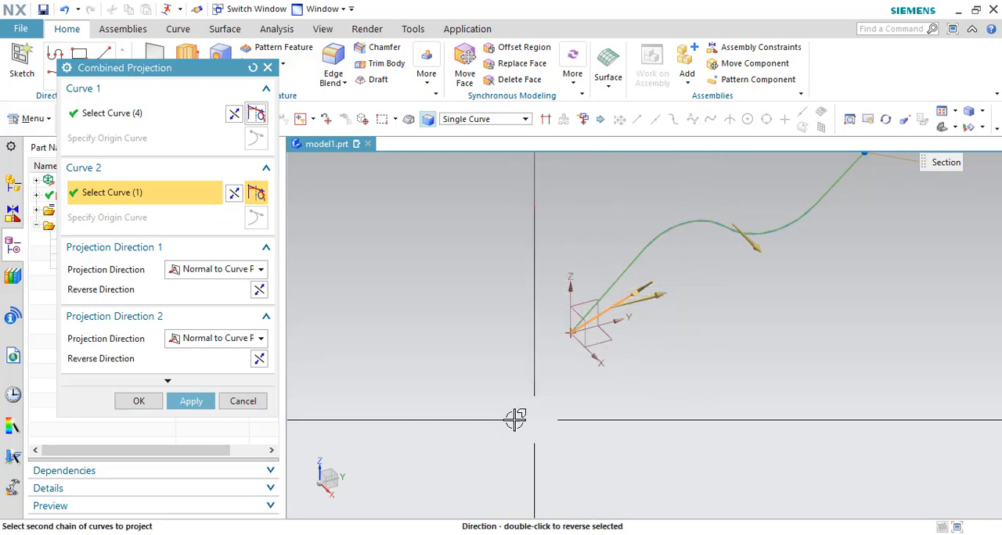
pyautogui.moveTo(138, 401)
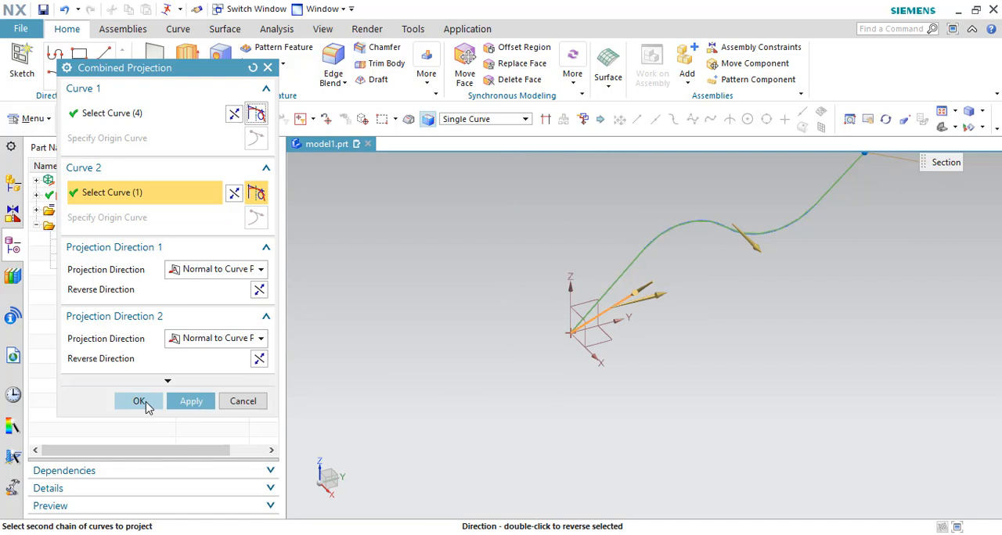
pyautogui.click(139, 401)
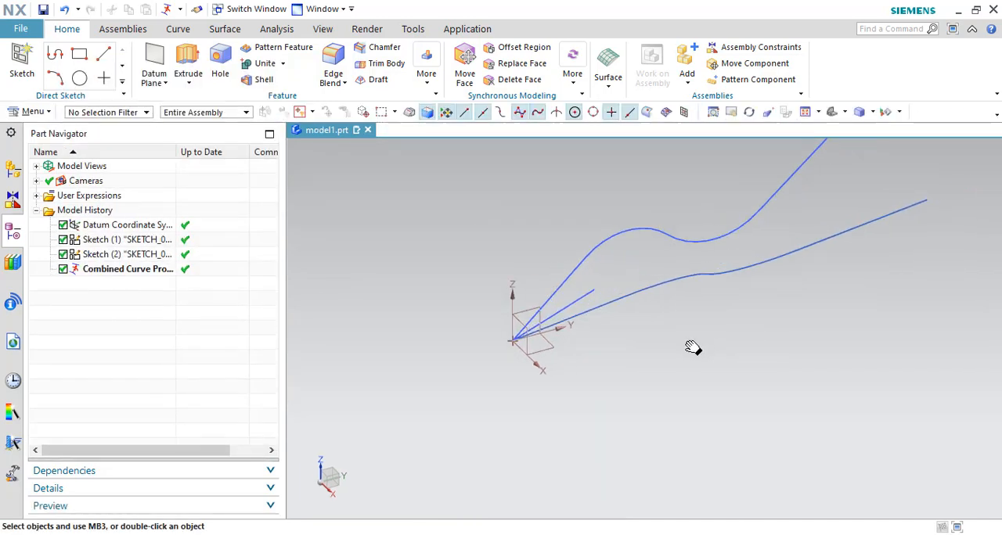
# - Hide the two source sketches and orbit to inspect the combined curve
pyautogui.click(124, 225)
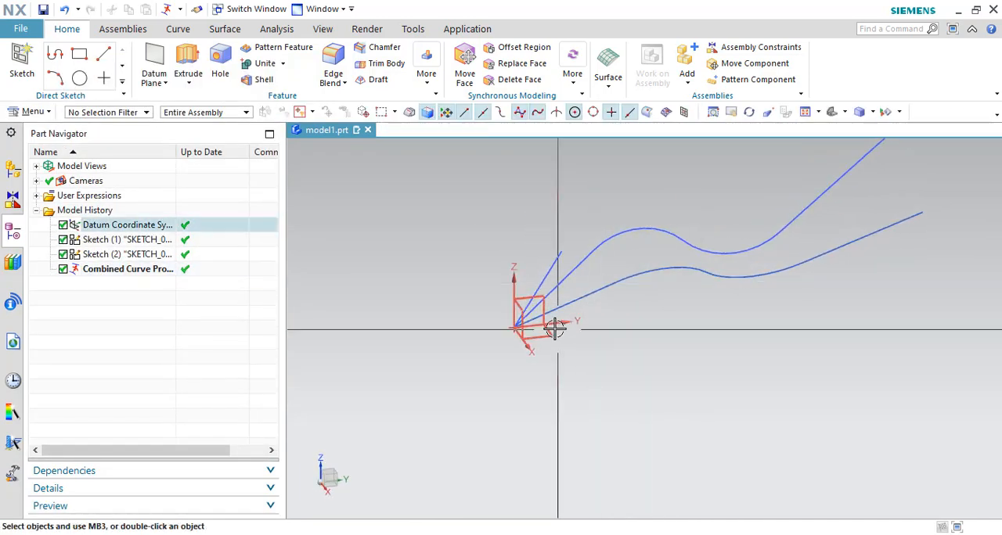
pyautogui.click(117, 239)
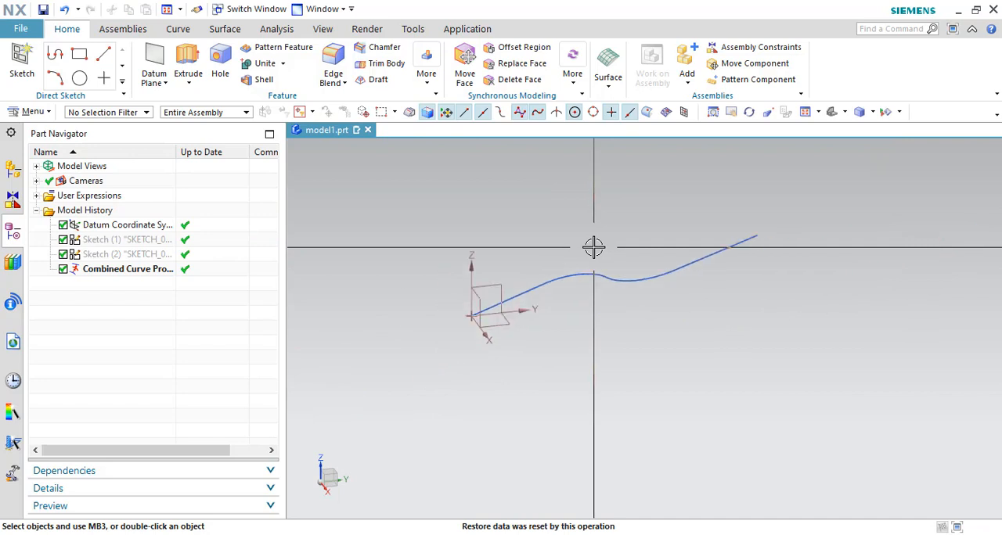
pyautogui.moveTo(593, 248); pyautogui.dragTo(523, 245)
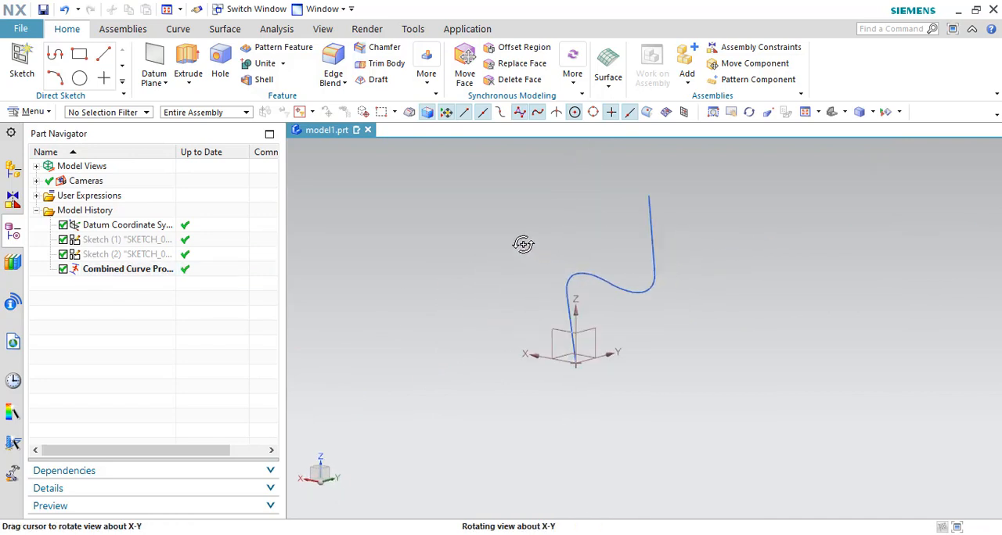
pyautogui.moveTo(523, 244); pyautogui.dragTo(630, 300)
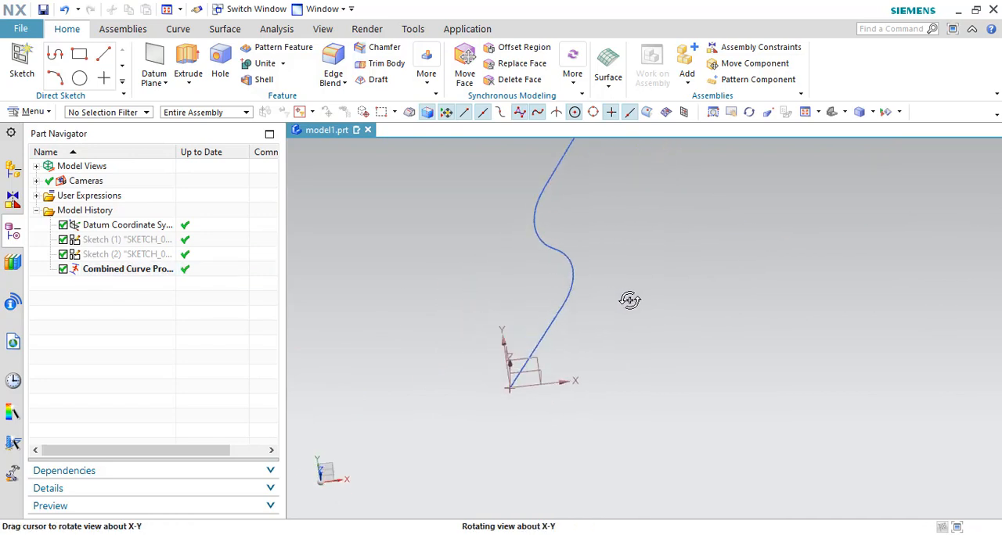
pyautogui.moveTo(630, 300); pyautogui.dragTo(579, 279)
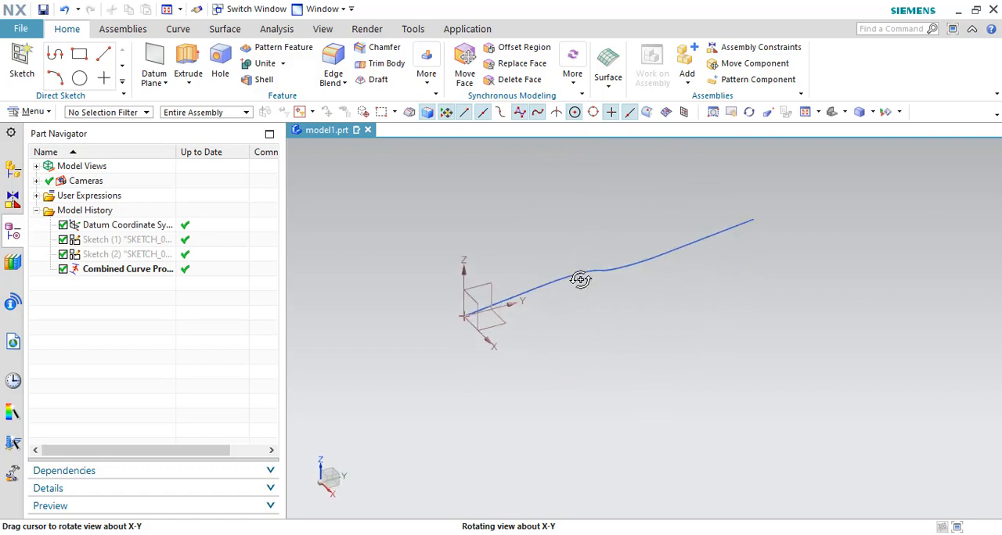
pyautogui.moveTo(580, 280); pyautogui.dragTo(588, 282)
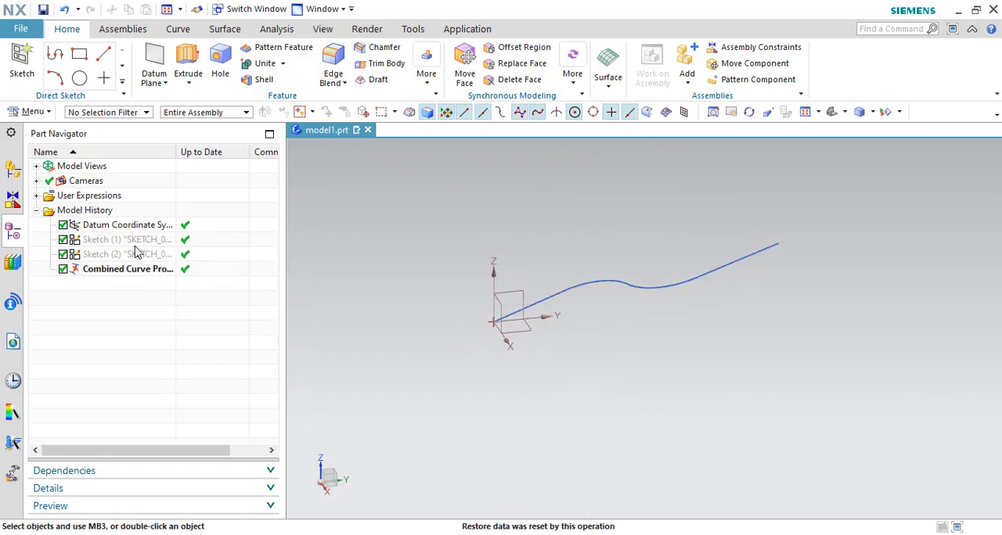
# - Show both sketches again alongside the combined projection curve
pyautogui.rightClick(125, 239)
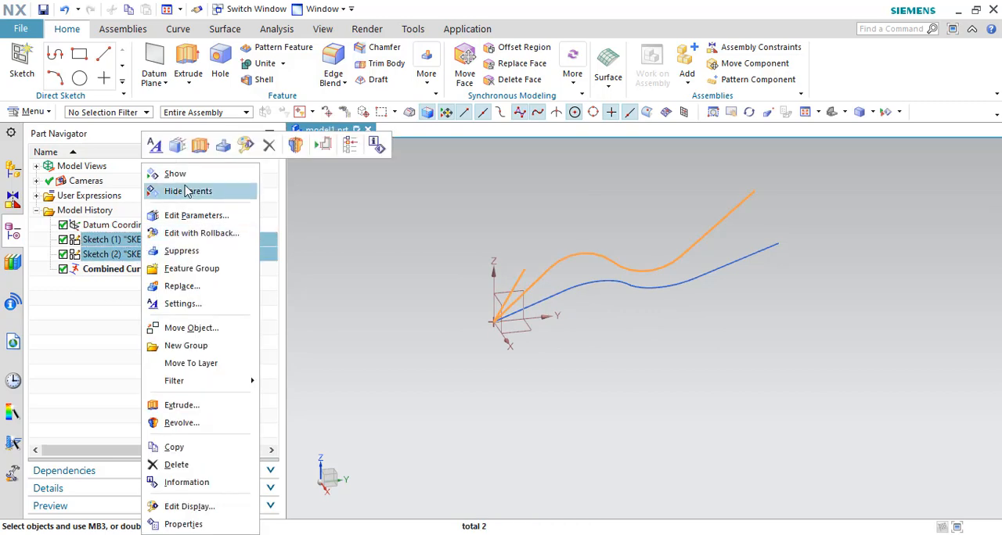
pyautogui.click(173, 191)
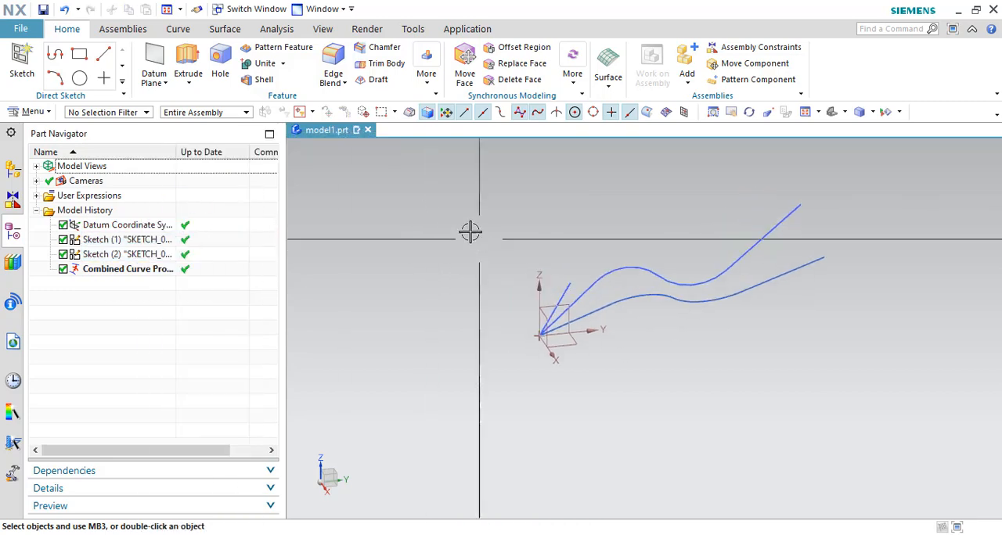
pyautogui.click(224, 29)
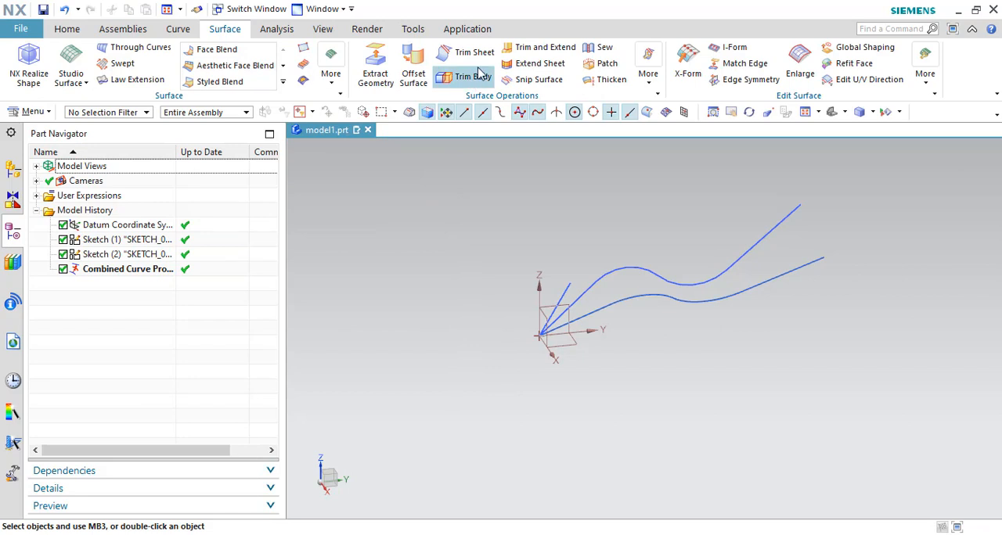
pyautogui.click(66, 29)
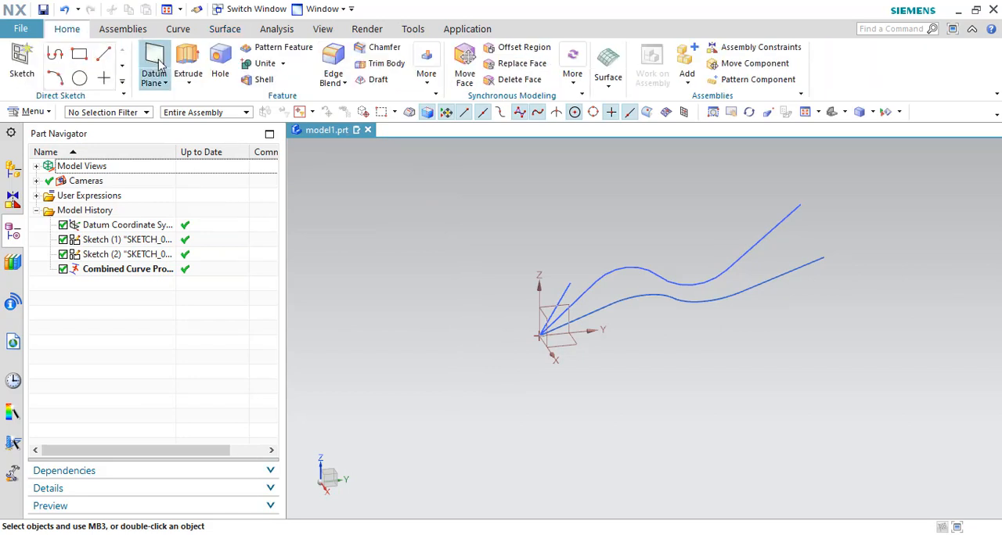
# - Extrude the four wavy sketch curves into a 45 mm surface
pyautogui.click(188, 63)
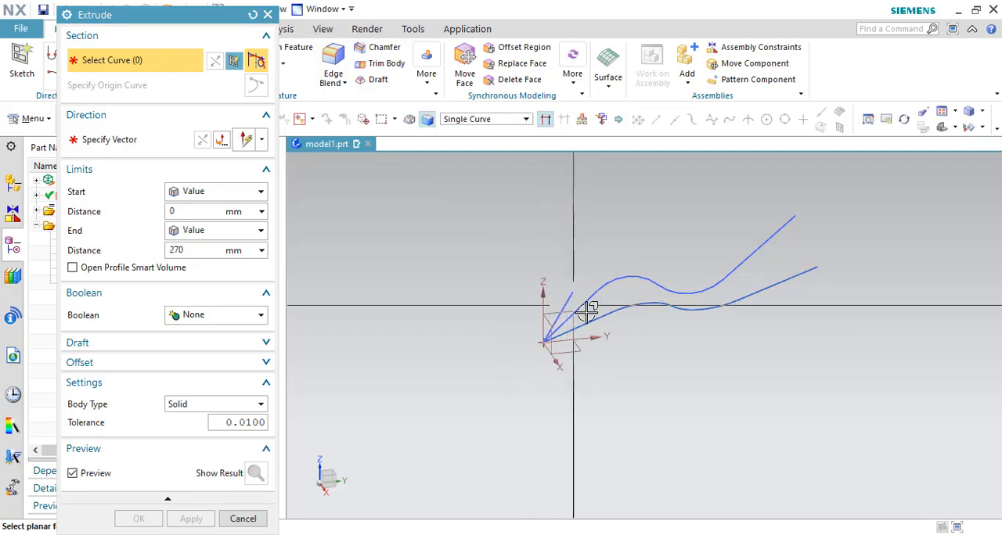
pyautogui.moveTo(591, 313); pyautogui.dragTo(607, 317)
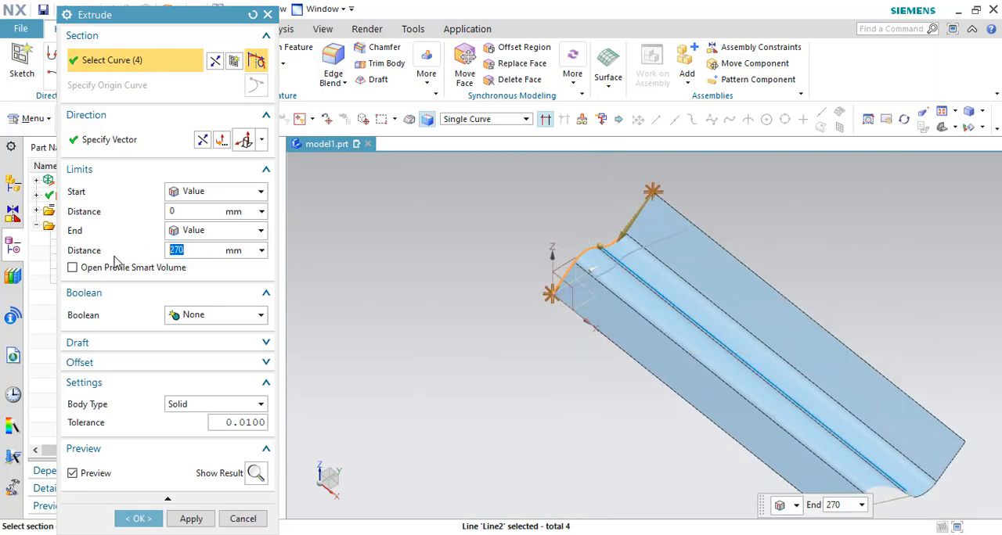
pyautogui.write('20')
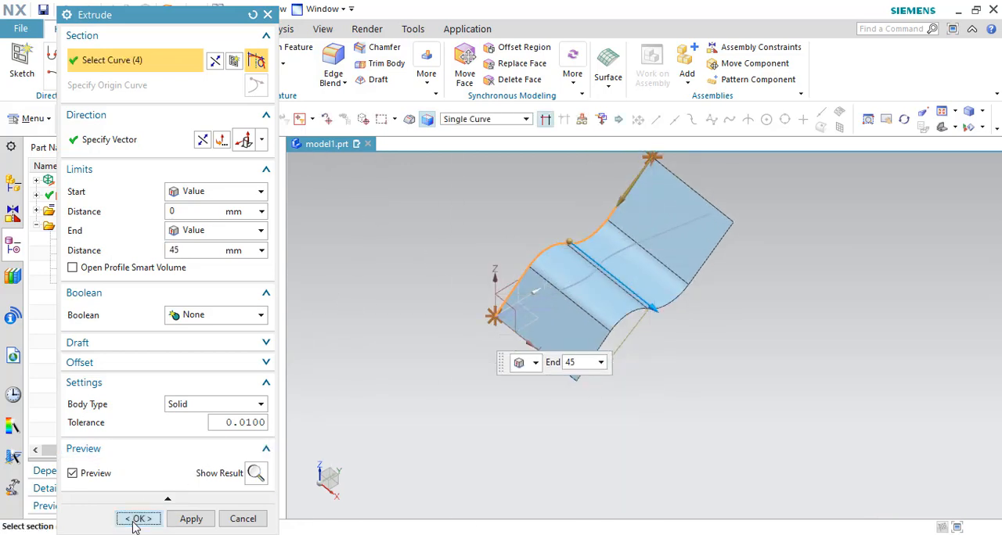
pyautogui.click(138, 519)
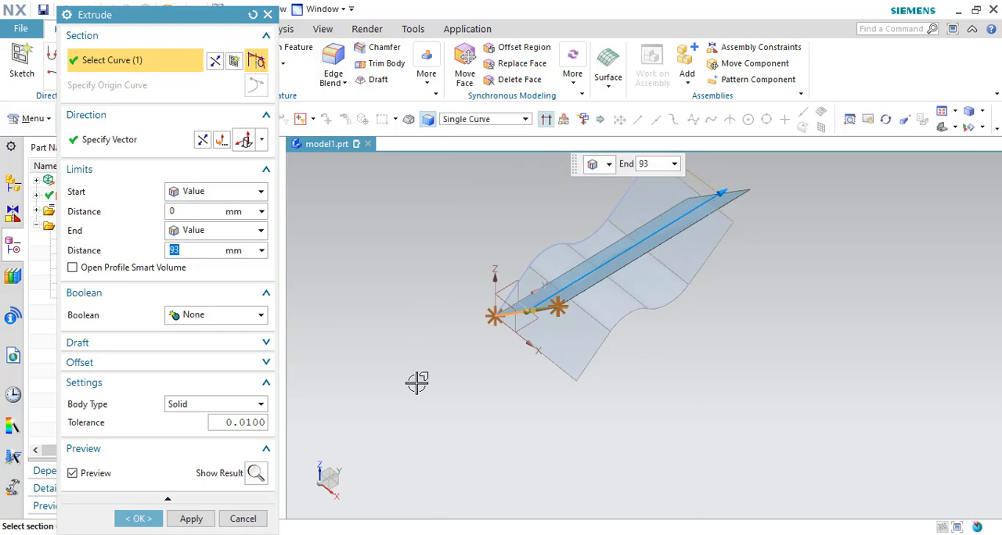
# - Extrude the straight line 93 mm into a flat sheet and view the intersection
pyautogui.click(138, 519)
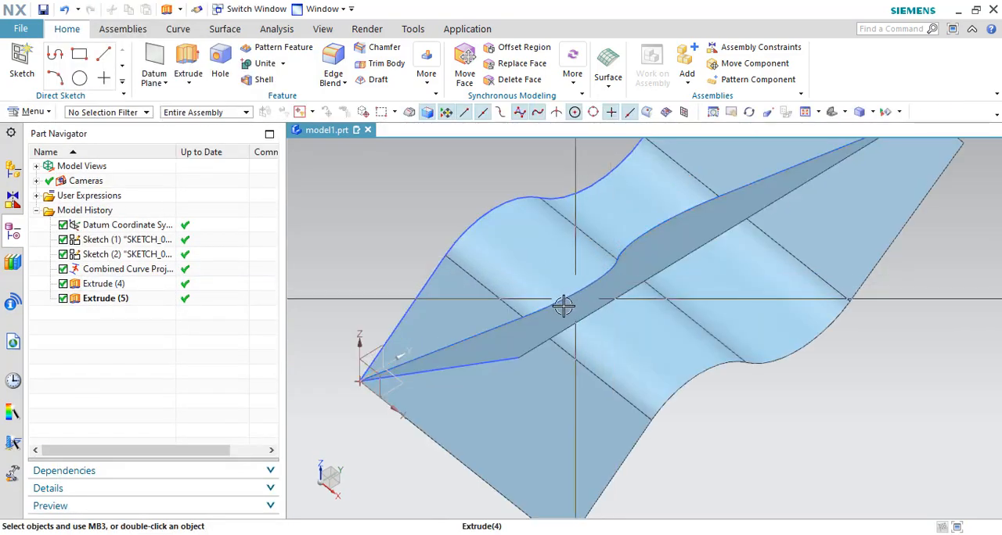
pyautogui.scroll(3)
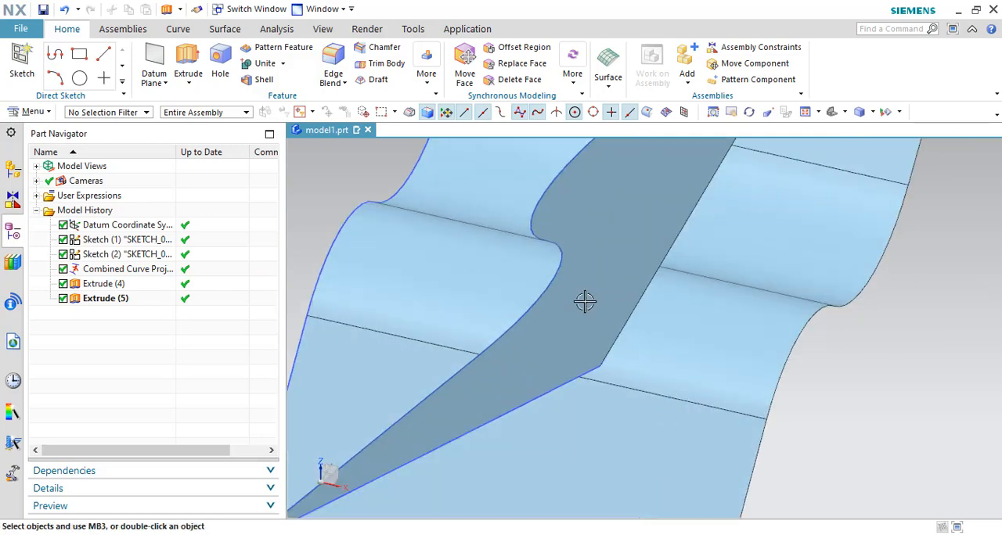
pyautogui.moveTo(585, 303); pyautogui.dragTo(552, 305)
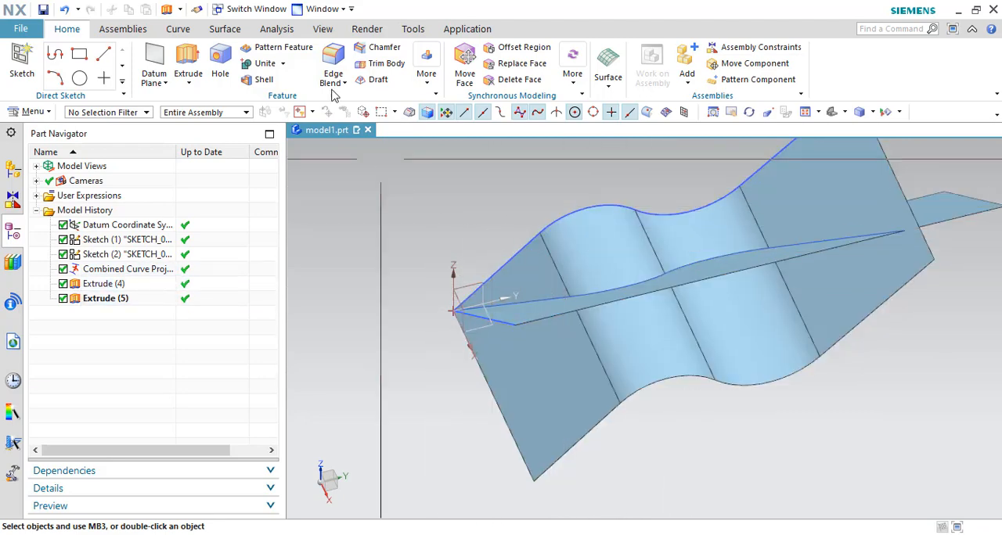
# - Trim the wavy and flat sheets into a corner with Trim and Extend
pyautogui.click(544, 52)
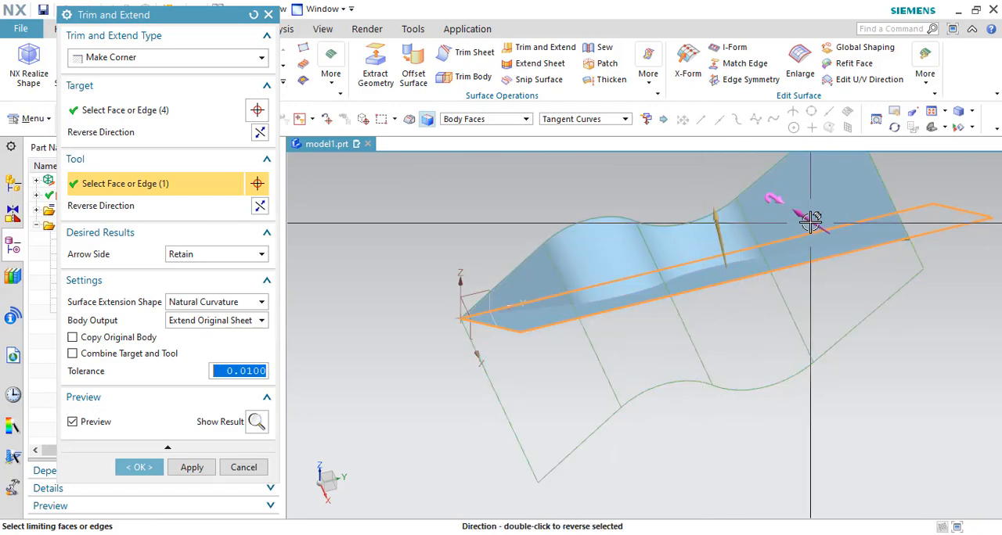
pyautogui.moveTo(810, 223); pyautogui.dragTo(704, 252)
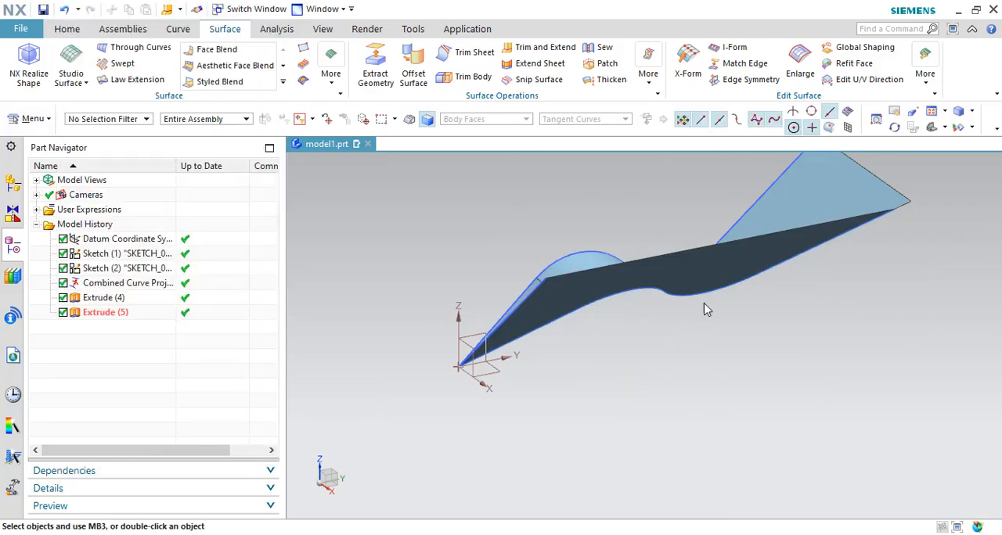
pyautogui.moveTo(707, 309); pyautogui.dragTo(707, 297)
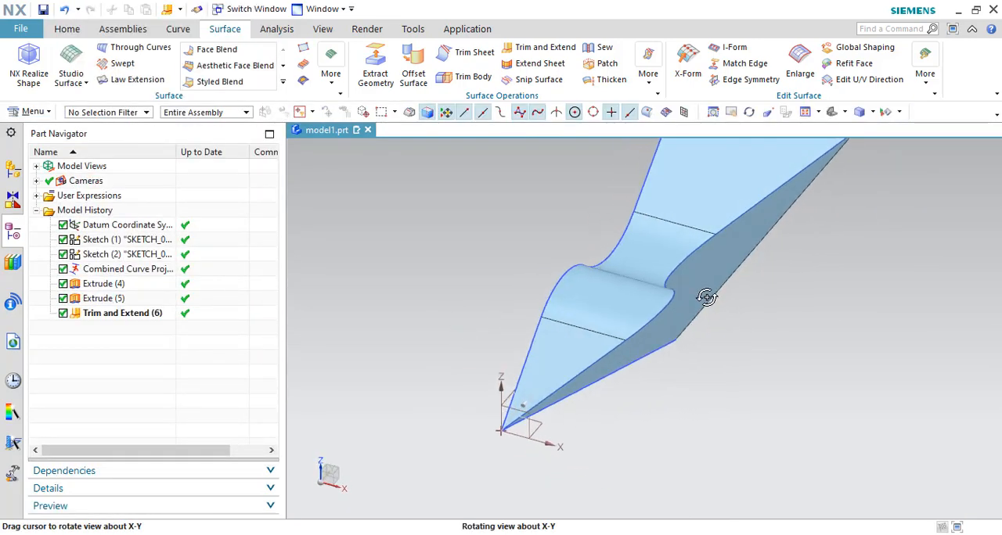
pyautogui.moveTo(707, 298); pyautogui.dragTo(597, 370)
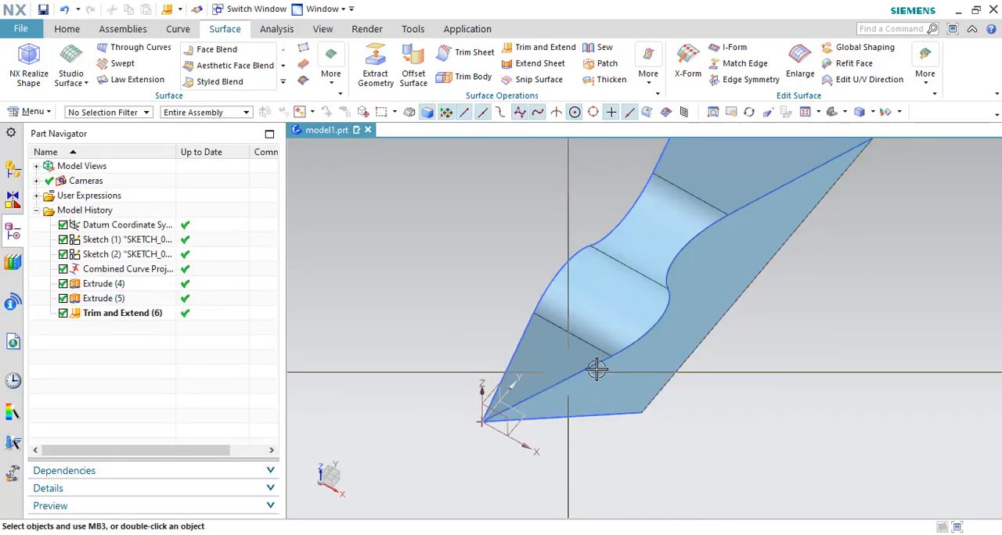
# - Show the combined projection curve on the trimmed edge and orbit around it
pyautogui.click(128, 268)
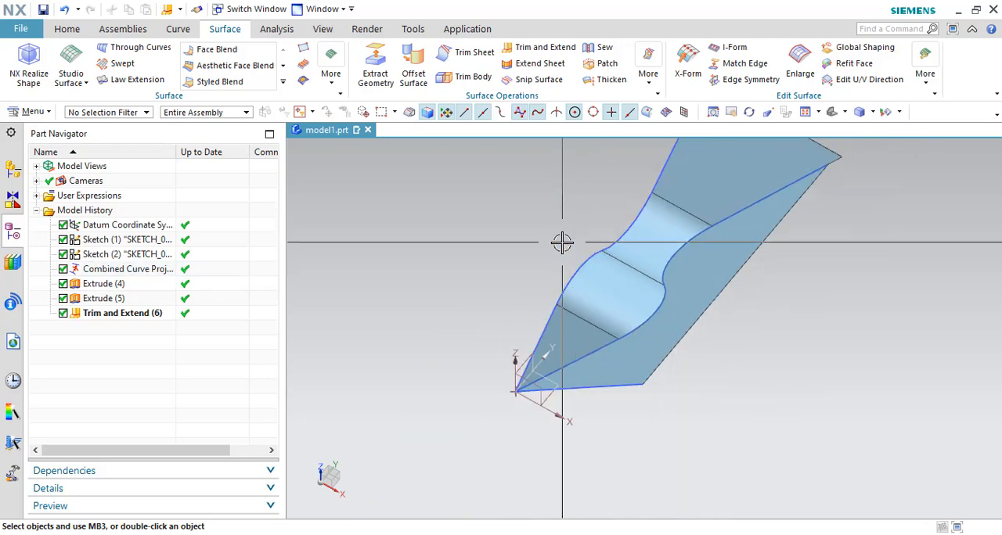
pyautogui.moveTo(562, 243); pyautogui.dragTo(720, 351)
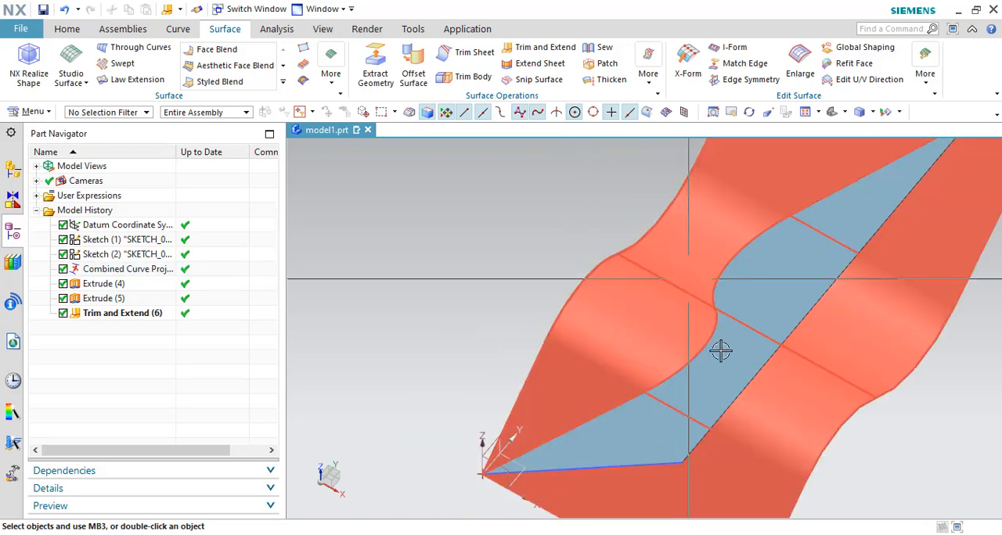
pyautogui.click(128, 268)
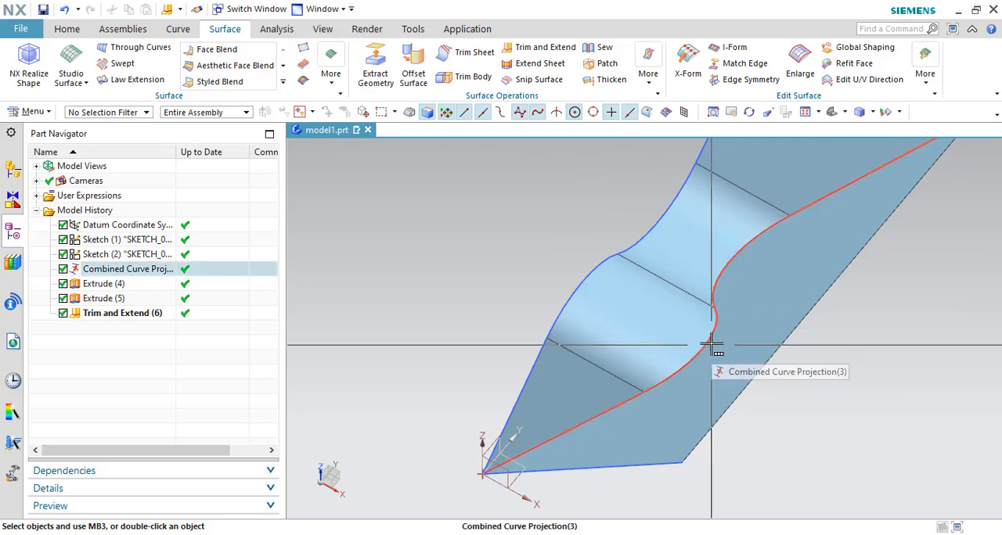
pyautogui.moveTo(713, 345); pyautogui.dragTo(678, 348)
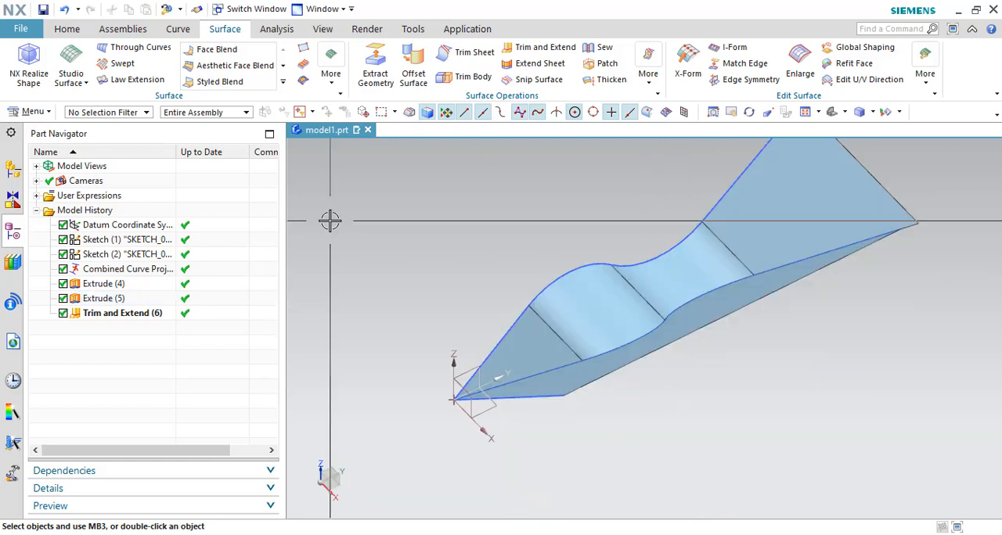
# - Edit Combined Curve Projection so the first curve projects along a vector, then accept
pyautogui.click(141, 269)
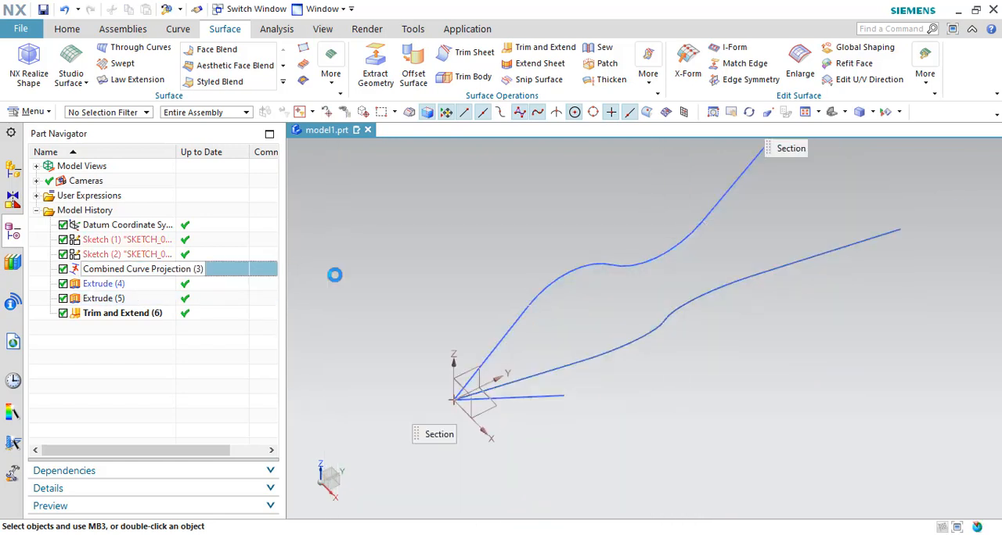
pyautogui.doubleClick(142, 268)
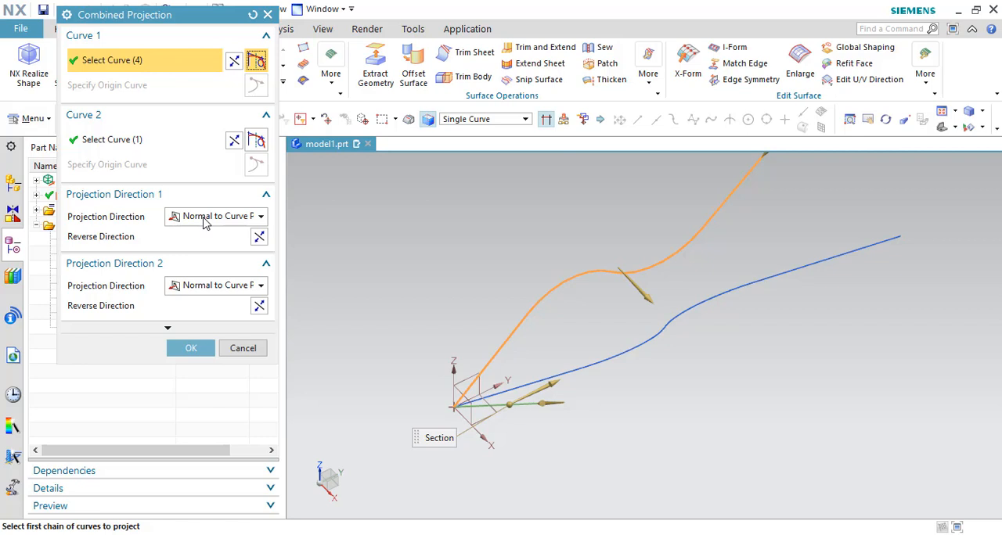
pyautogui.click(260, 216)
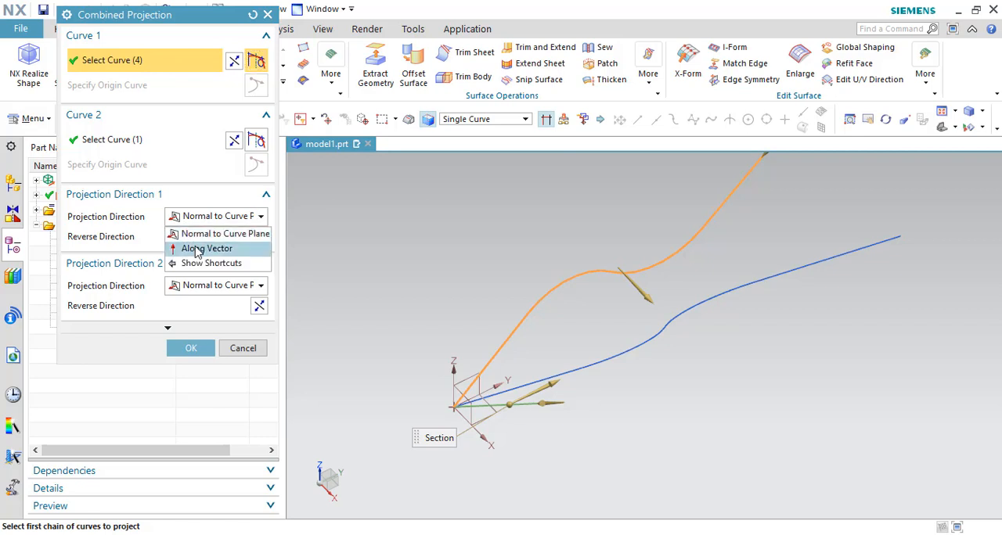
pyautogui.click(206, 248)
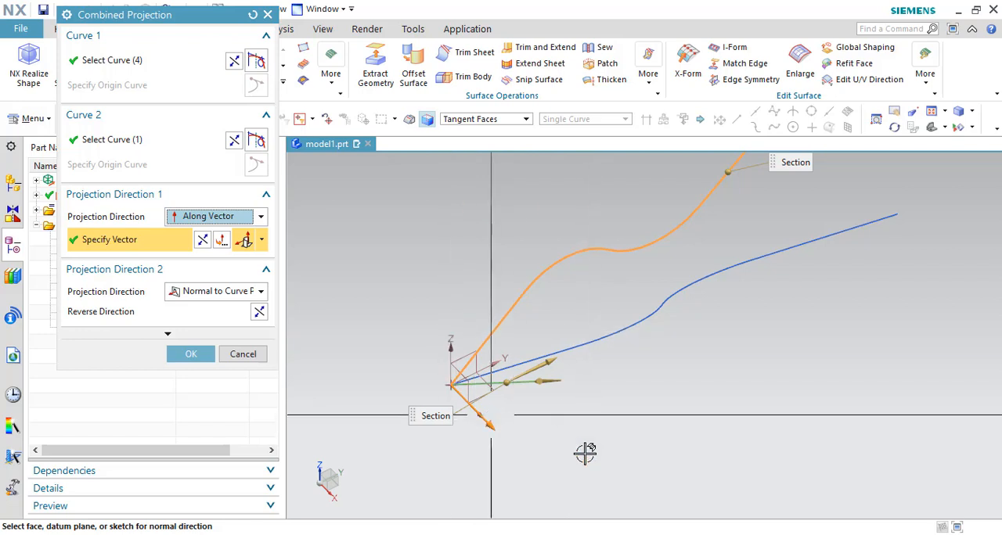
pyautogui.moveTo(596, 291)
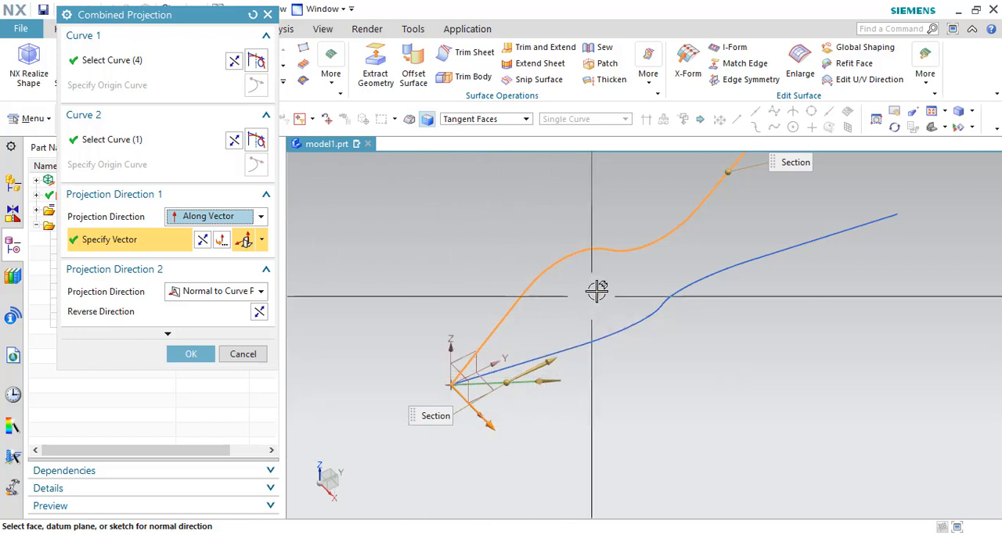
pyautogui.moveTo(642, 260)
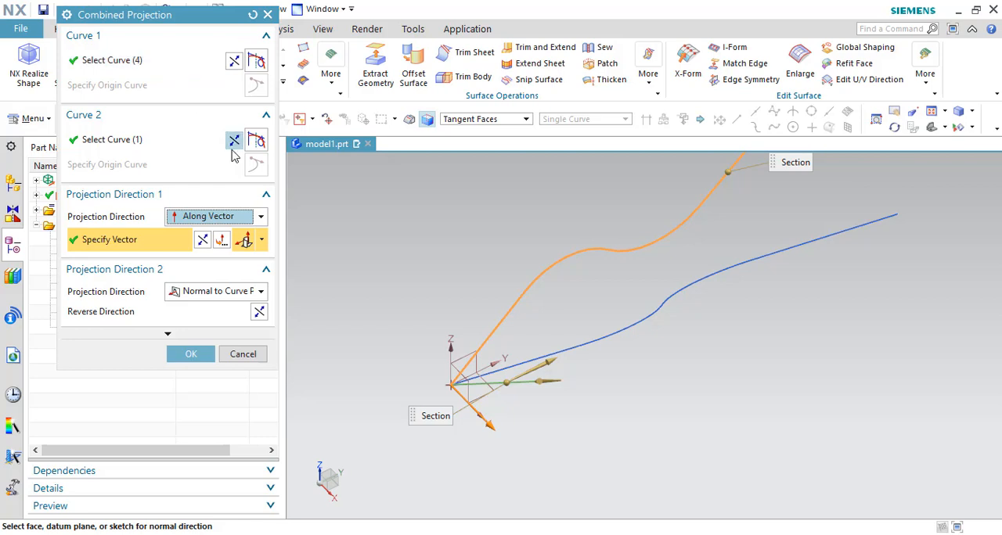
pyautogui.moveTo(579, 213)
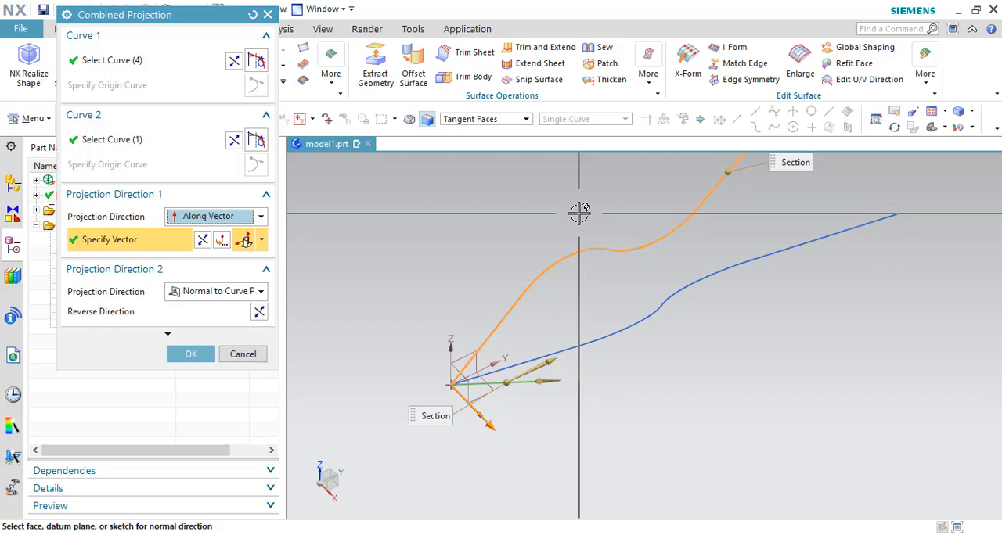
pyautogui.moveTo(317, 338)
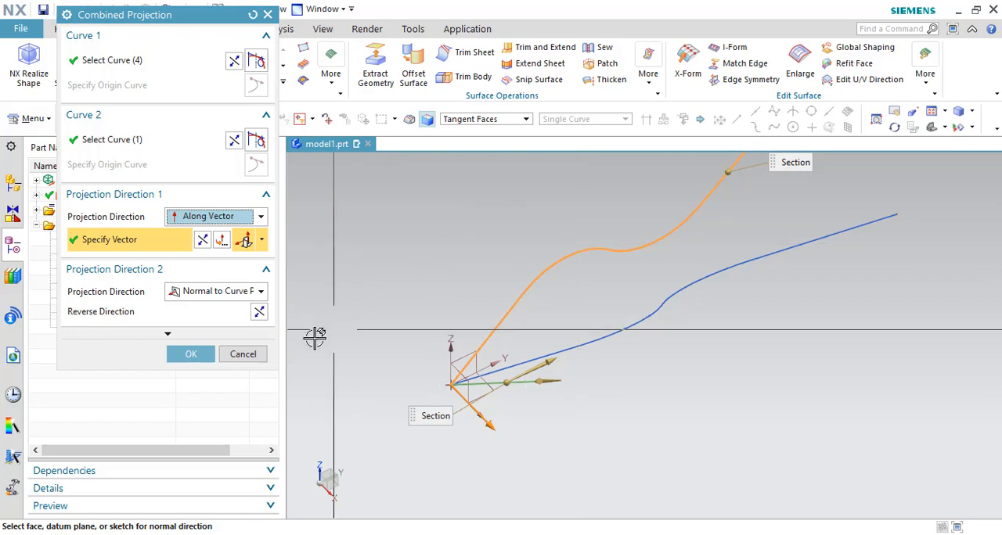
pyautogui.click(190, 354)
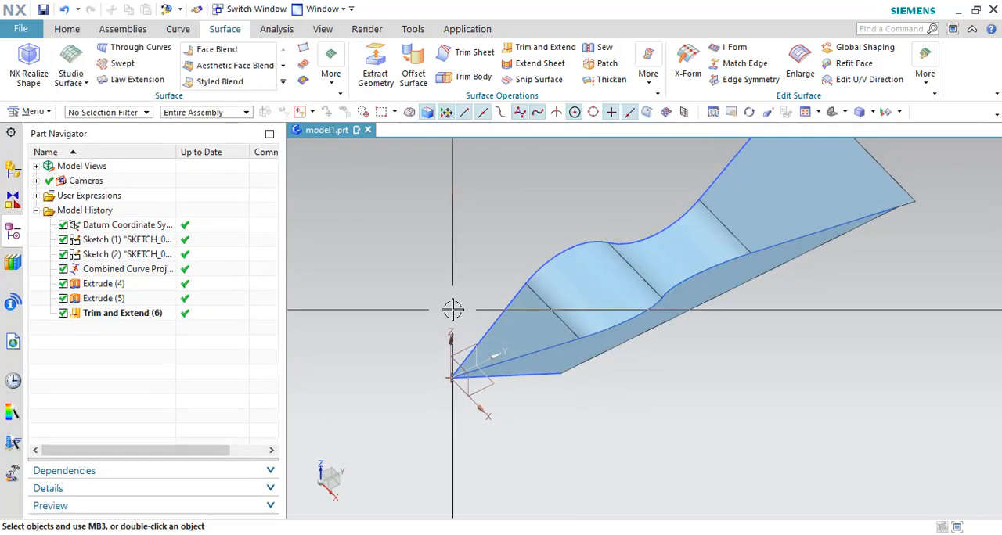